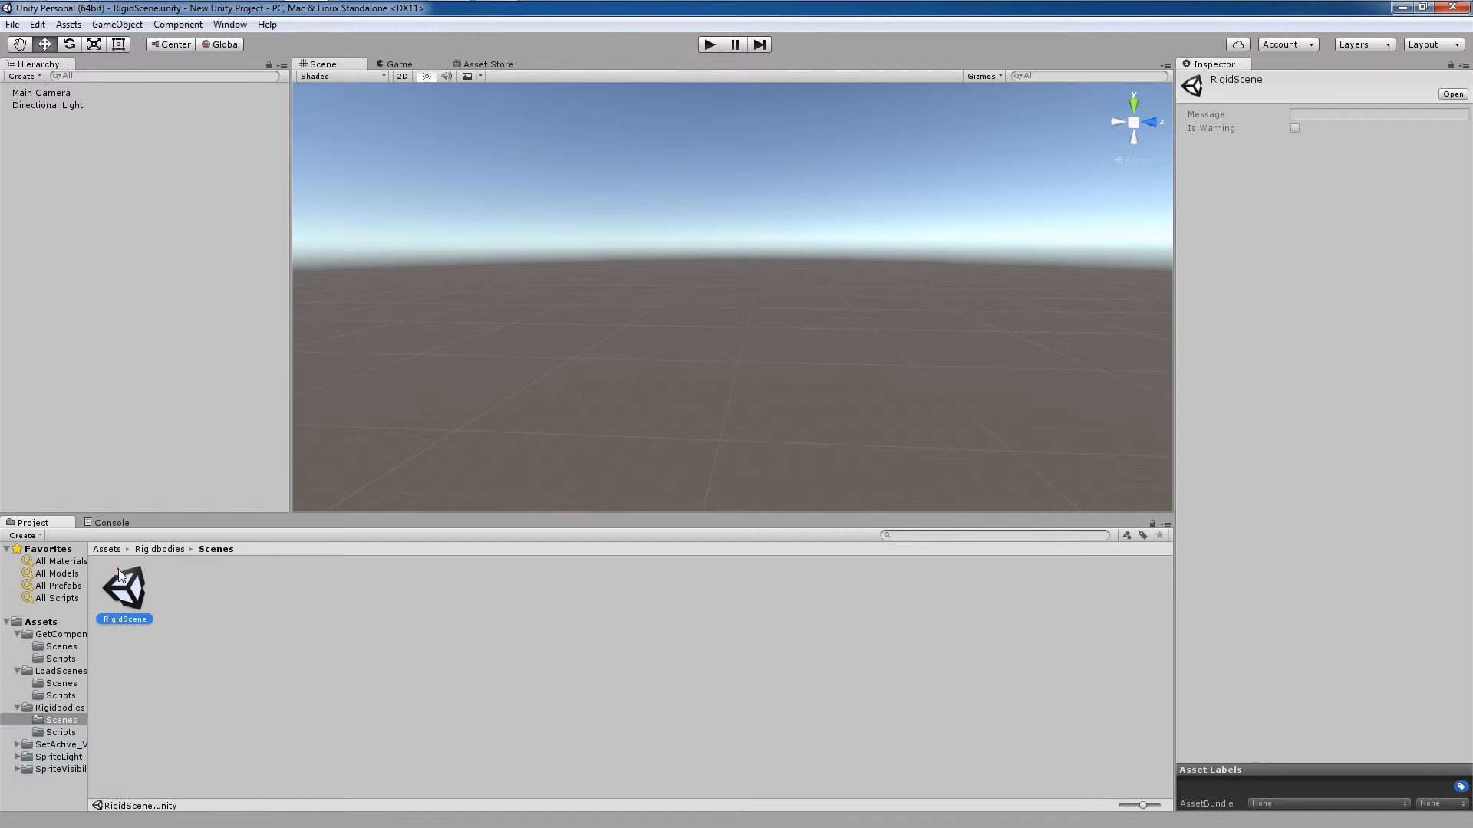
pyautogui.moveTo(155, 223)
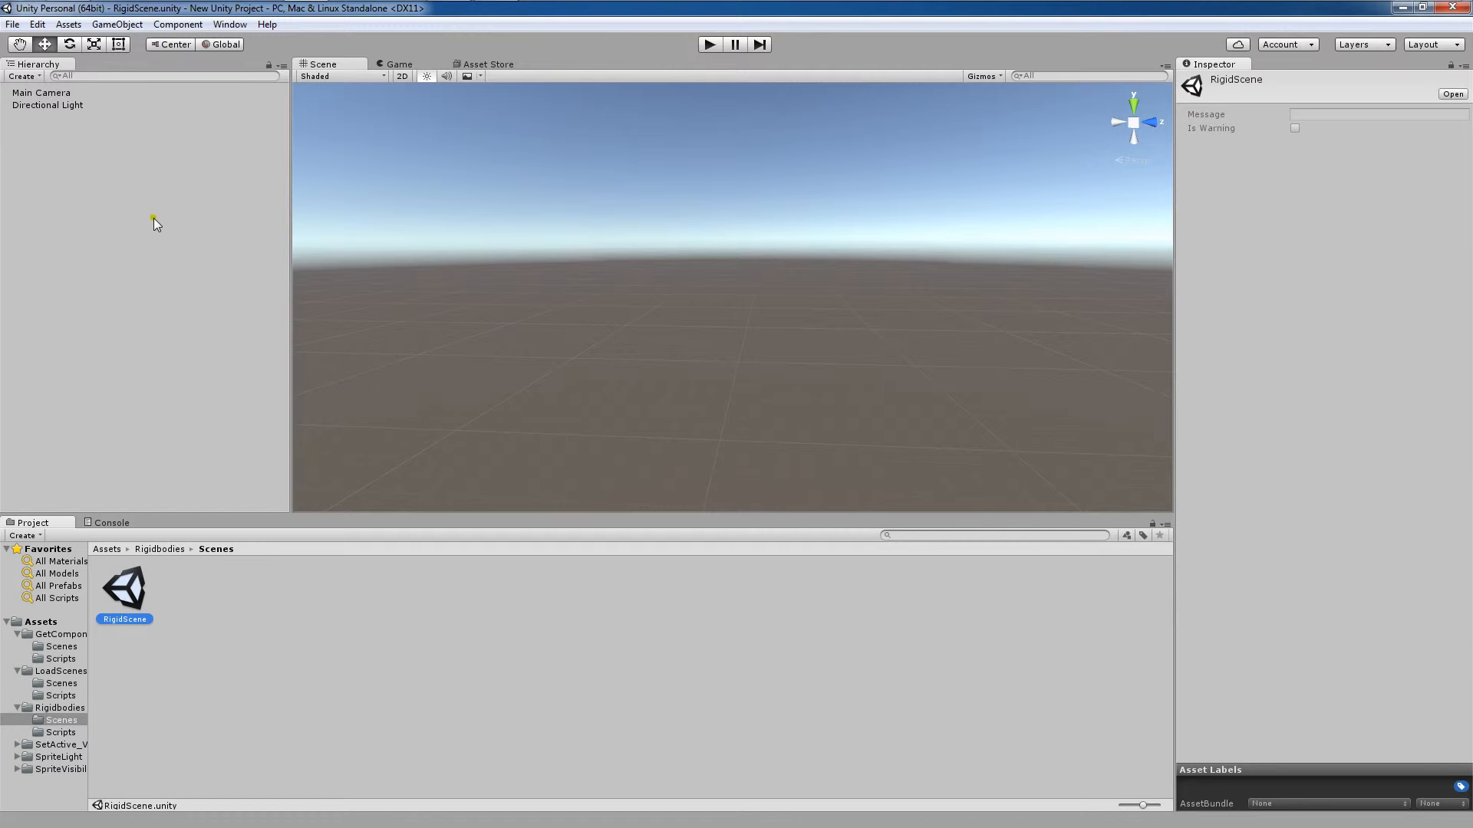
pyautogui.moveTo(155, 548)
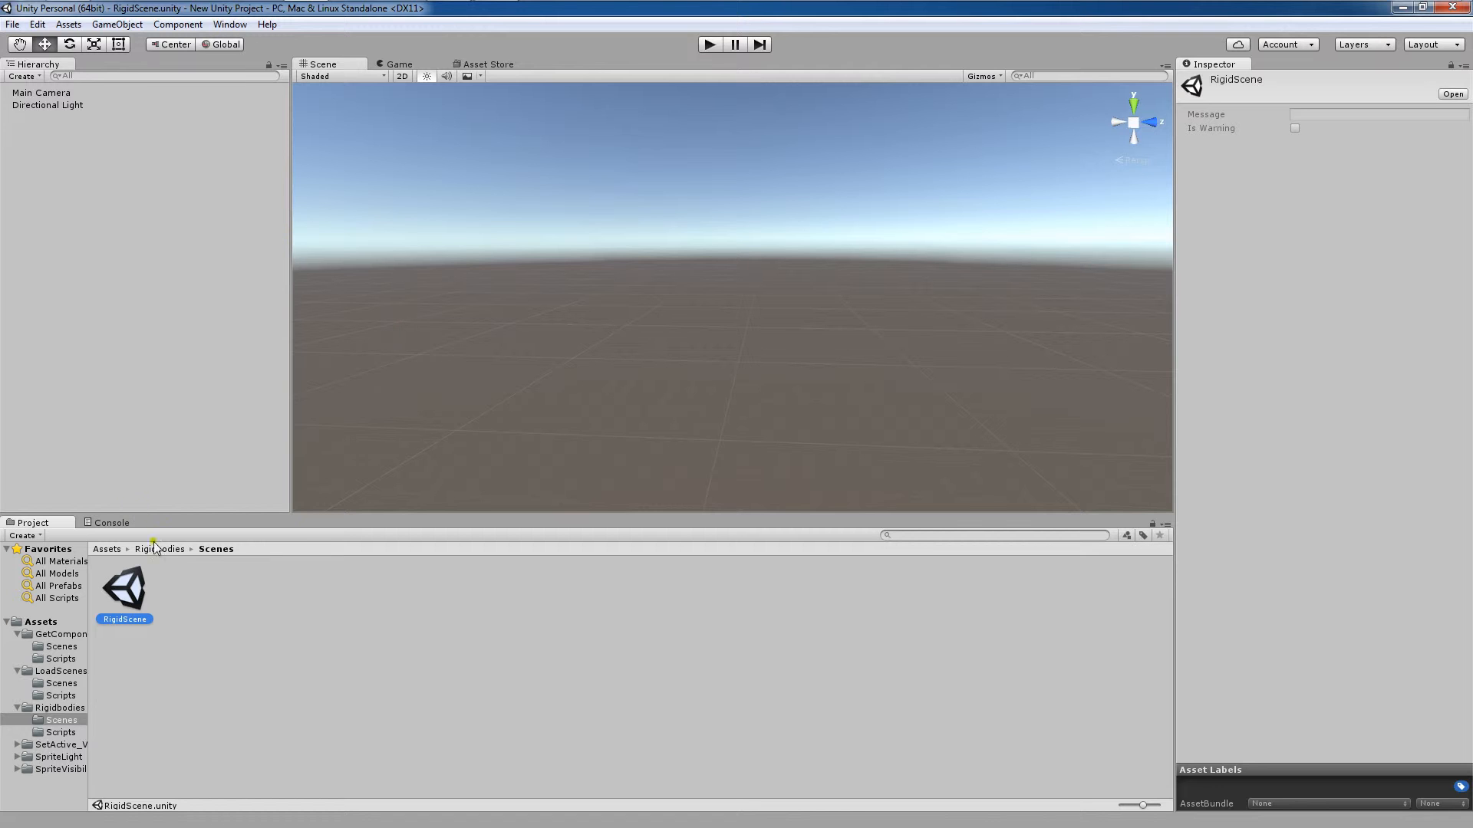
pyautogui.moveTo(22, 167)
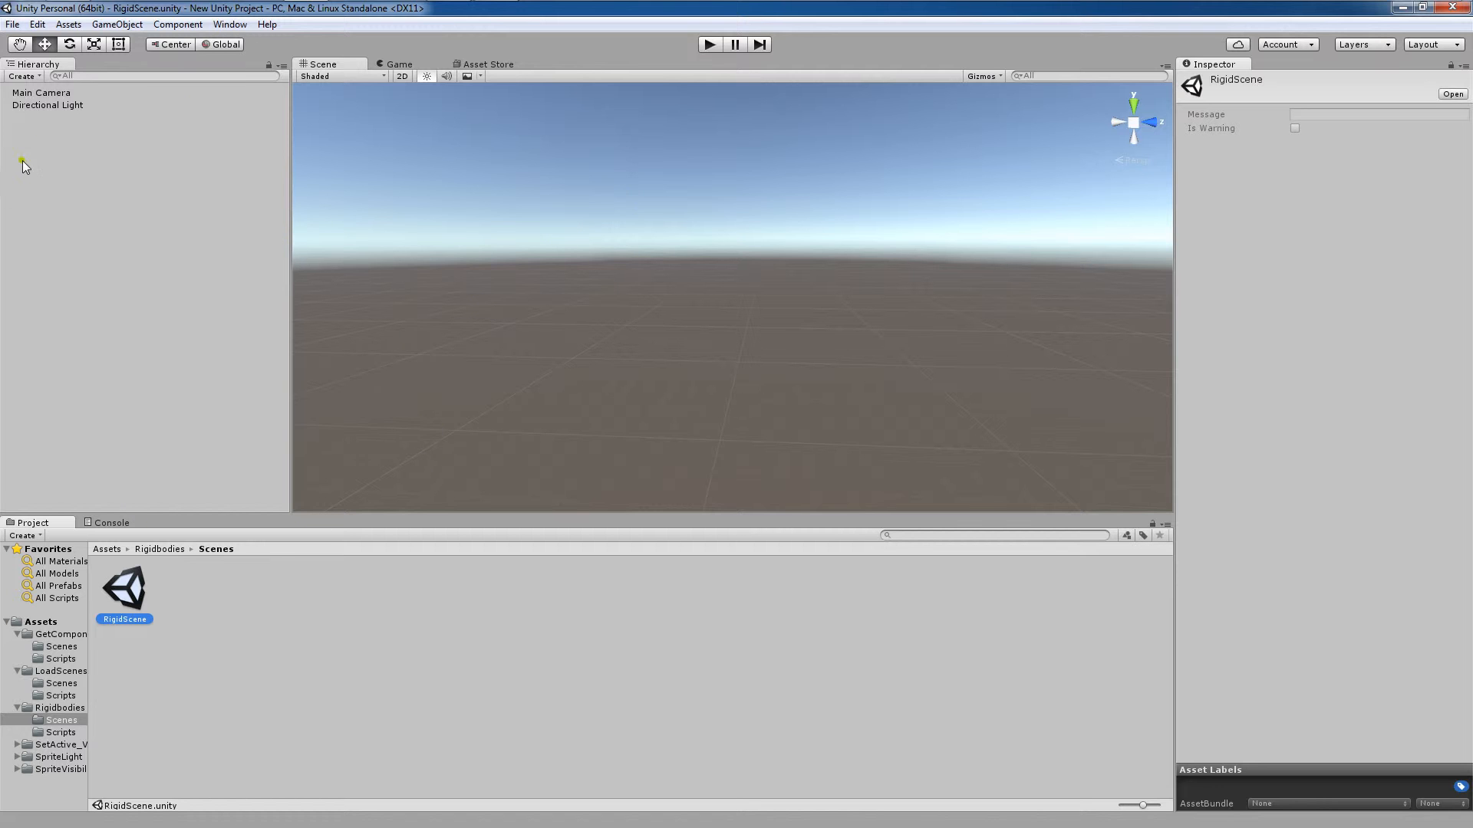
# Step: Inspect the camera, light and Scripts folder, then create a 3D Cube in RigidScene
pyautogui.click(41, 92)
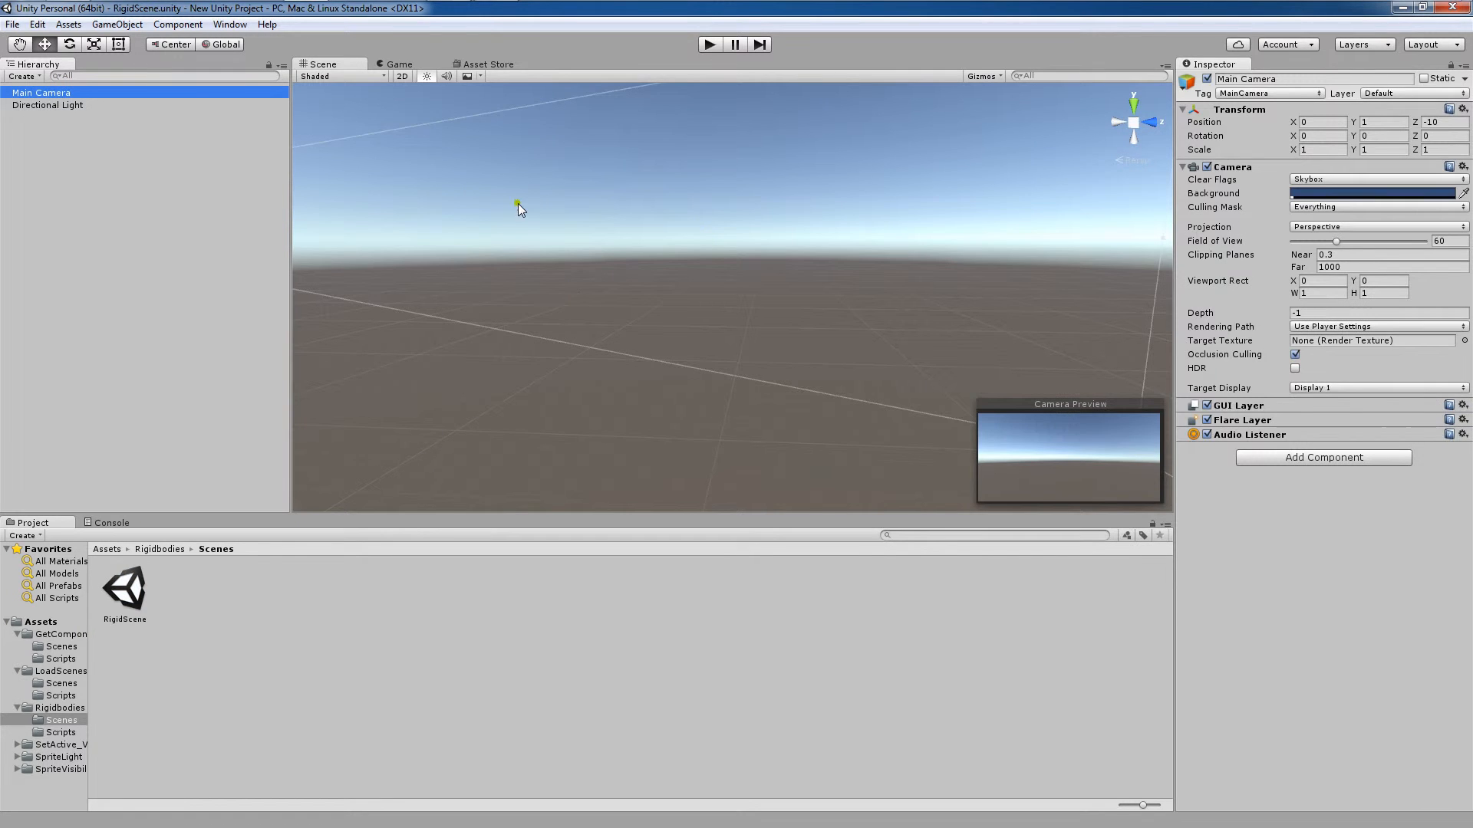
pyautogui.click(46, 104)
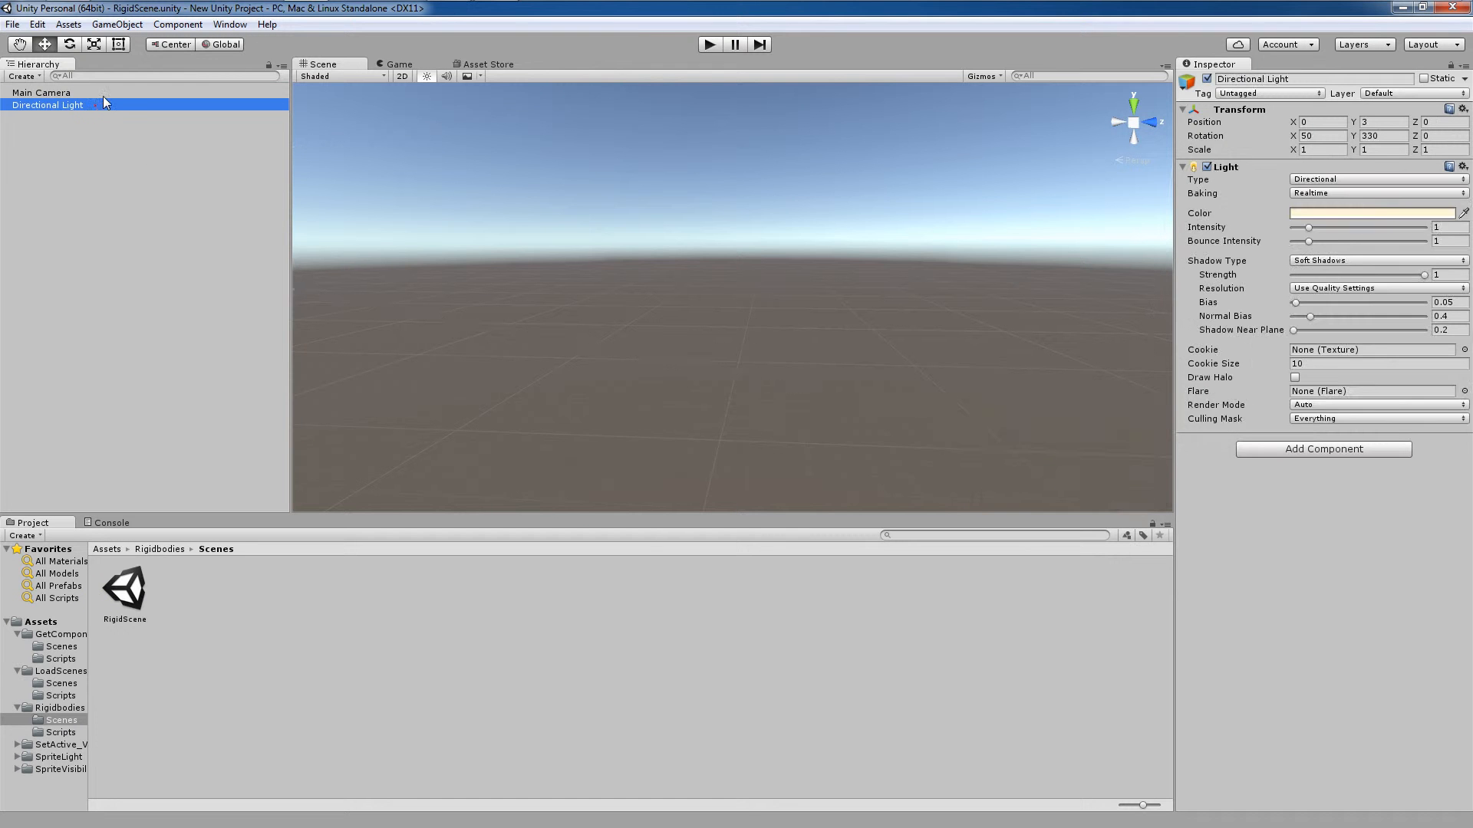
pyautogui.click(41, 92)
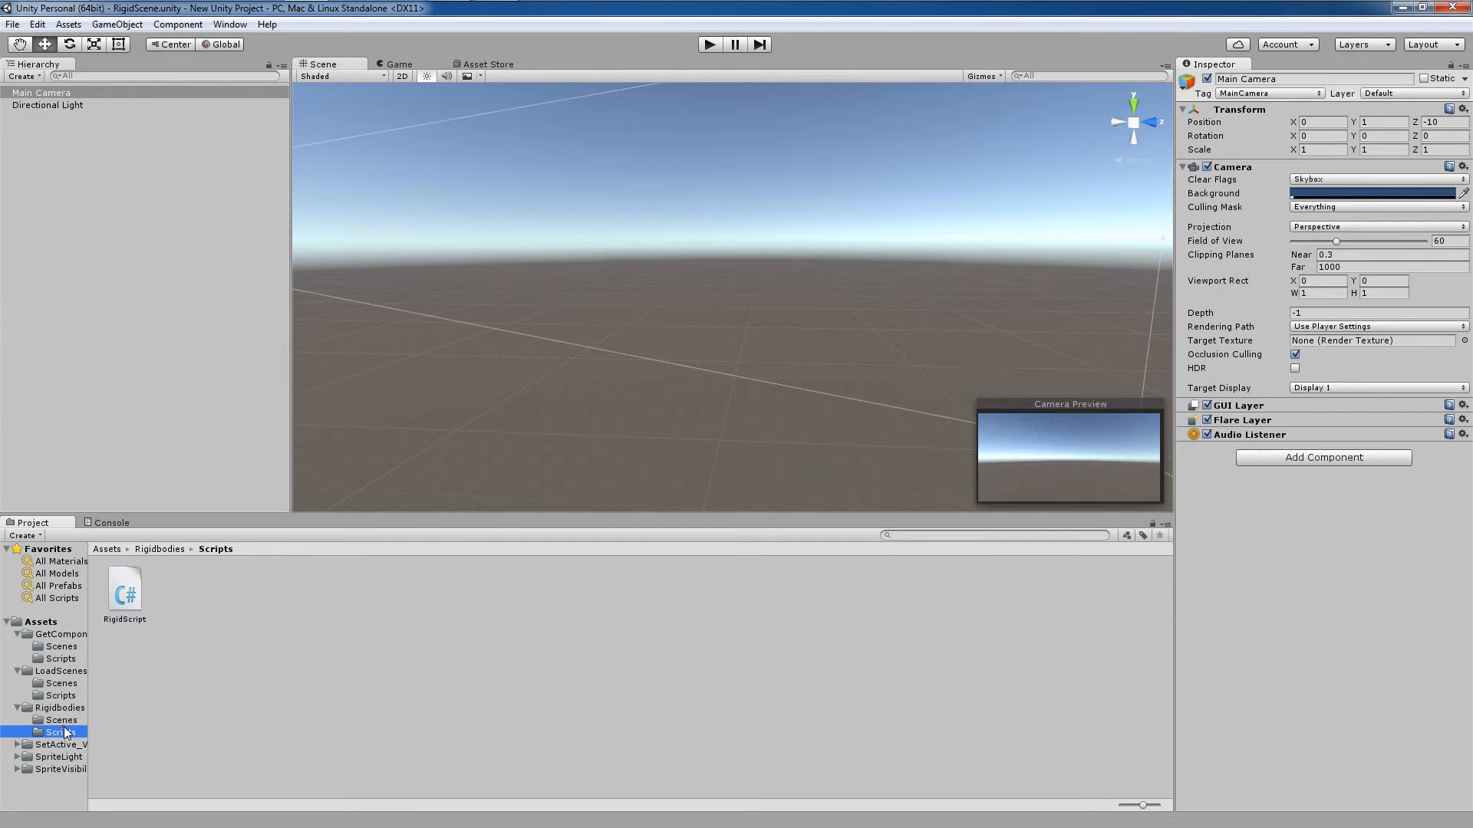
pyautogui.click(60, 719)
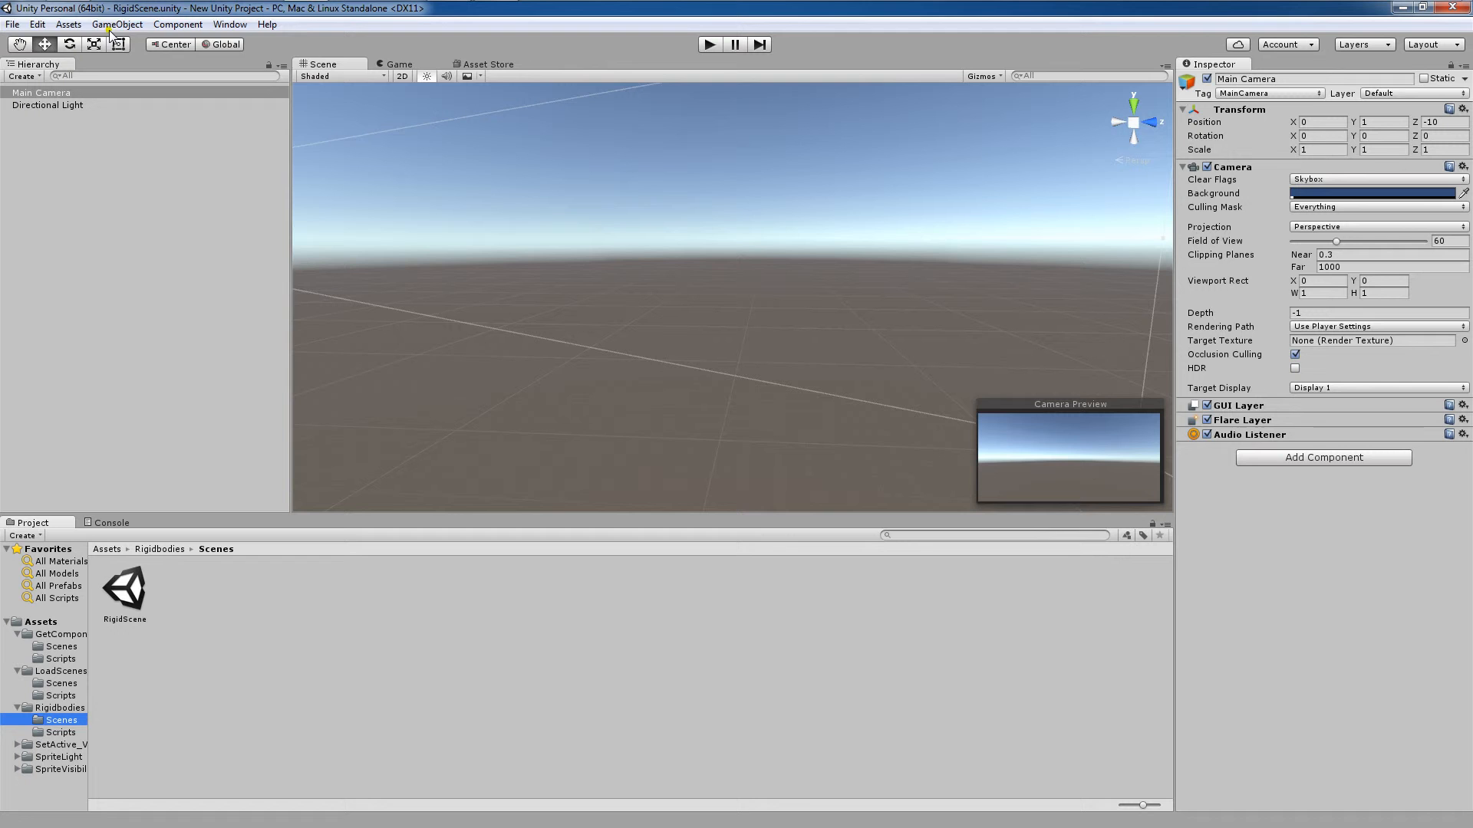
pyautogui.click(117, 24)
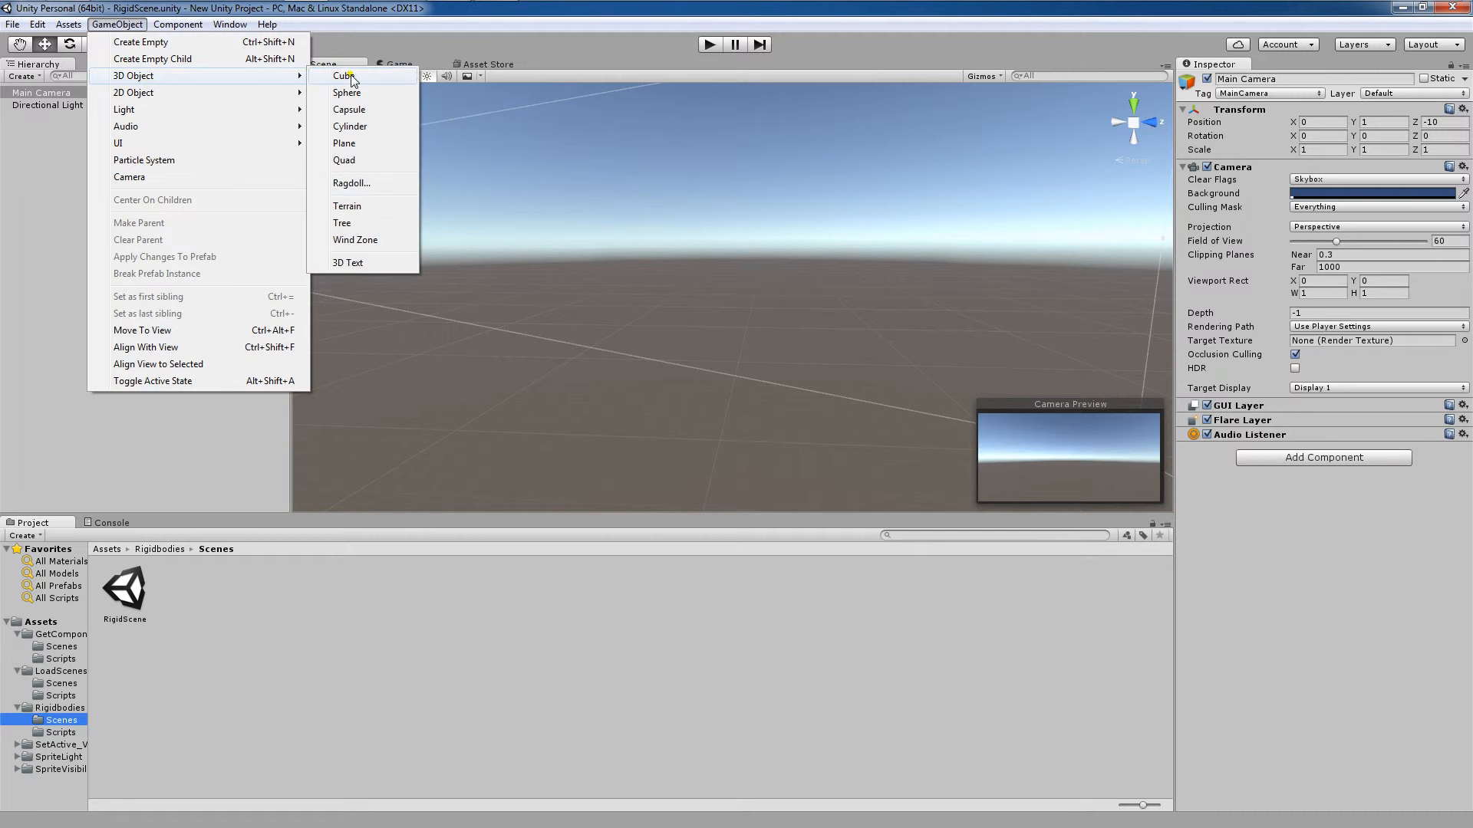
pyautogui.click(344, 75)
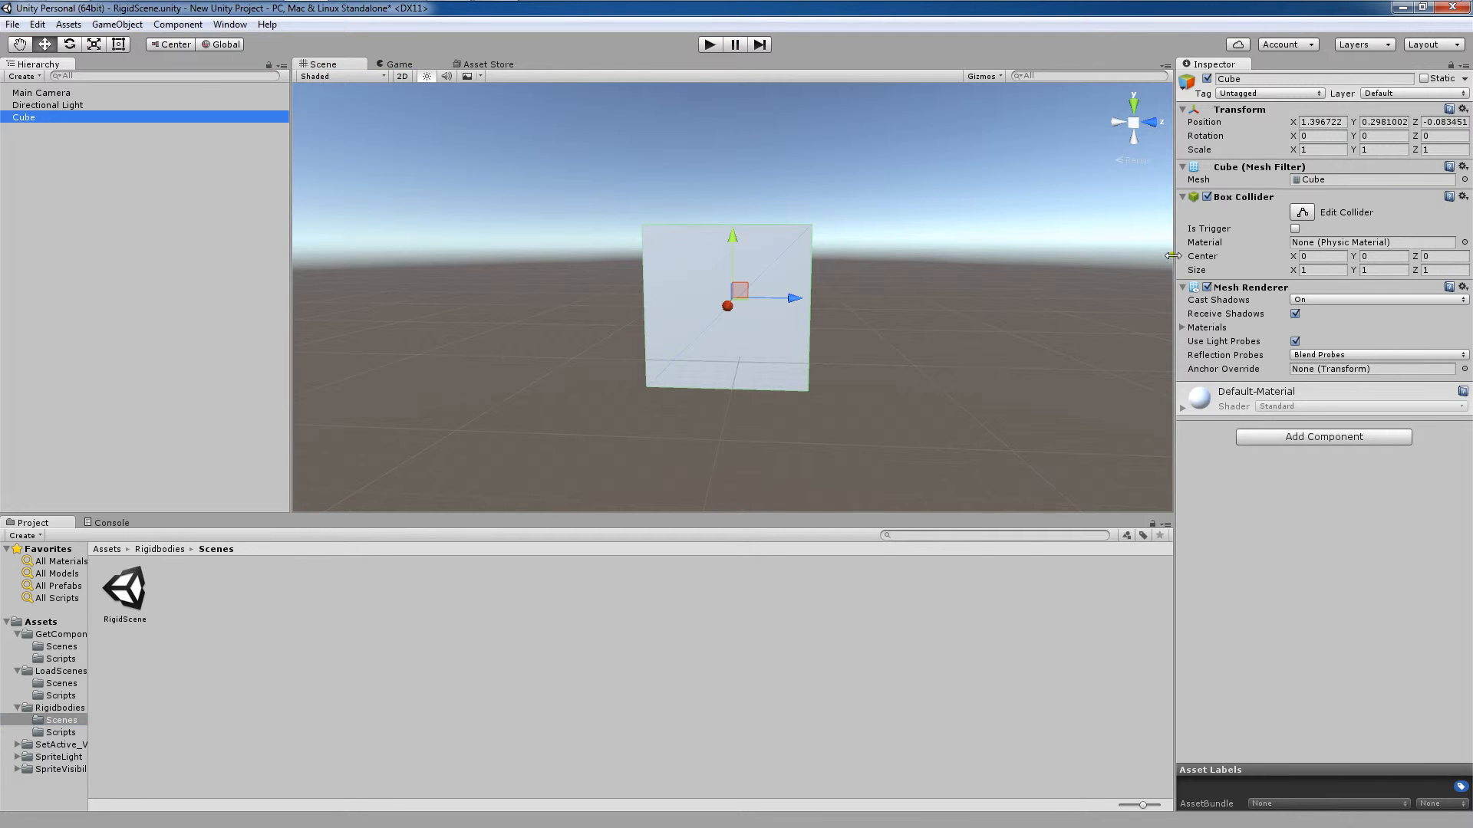
pyautogui.moveTo(1282, 197)
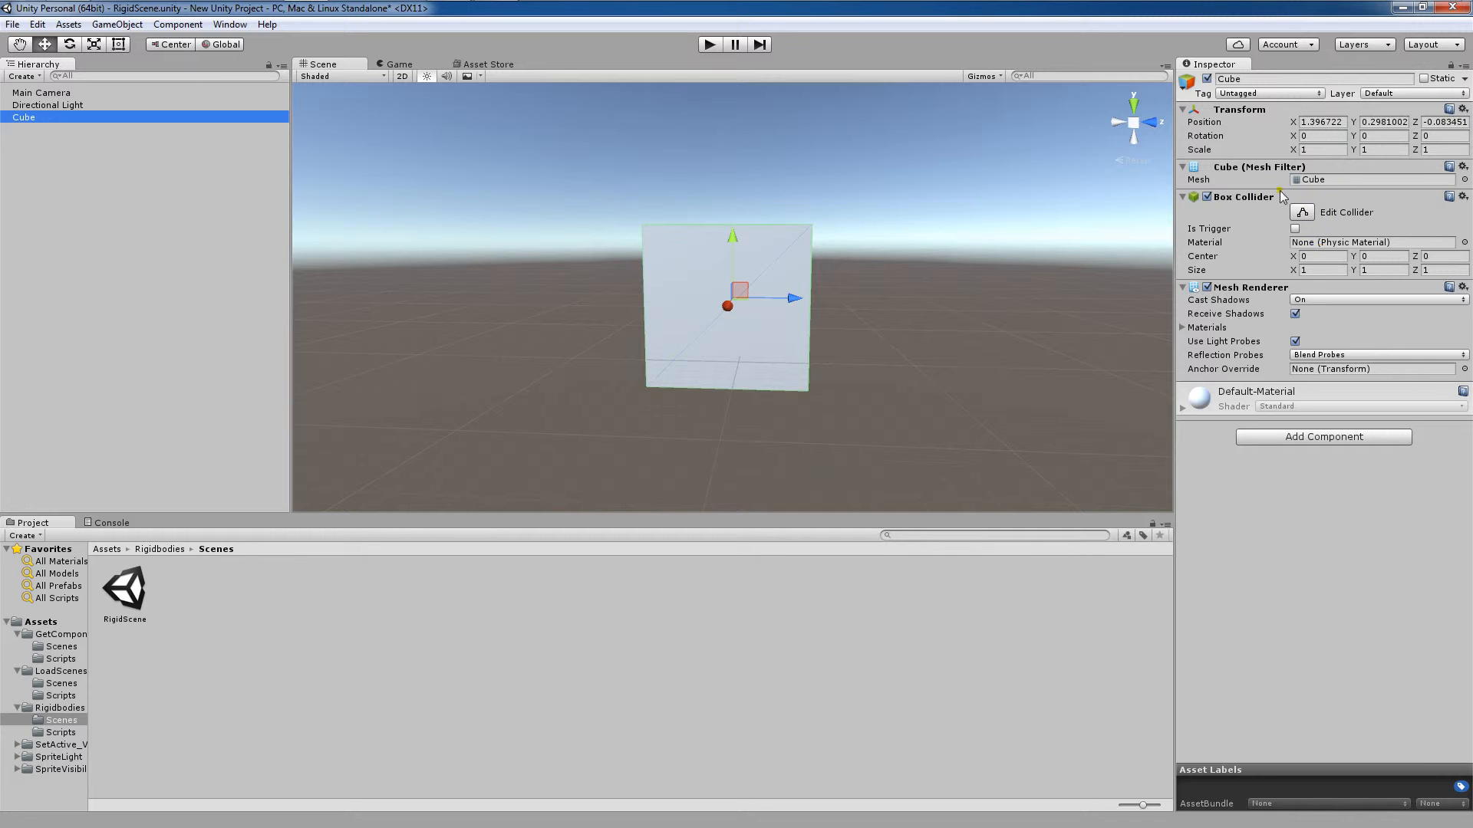
pyautogui.moveTo(1266, 301)
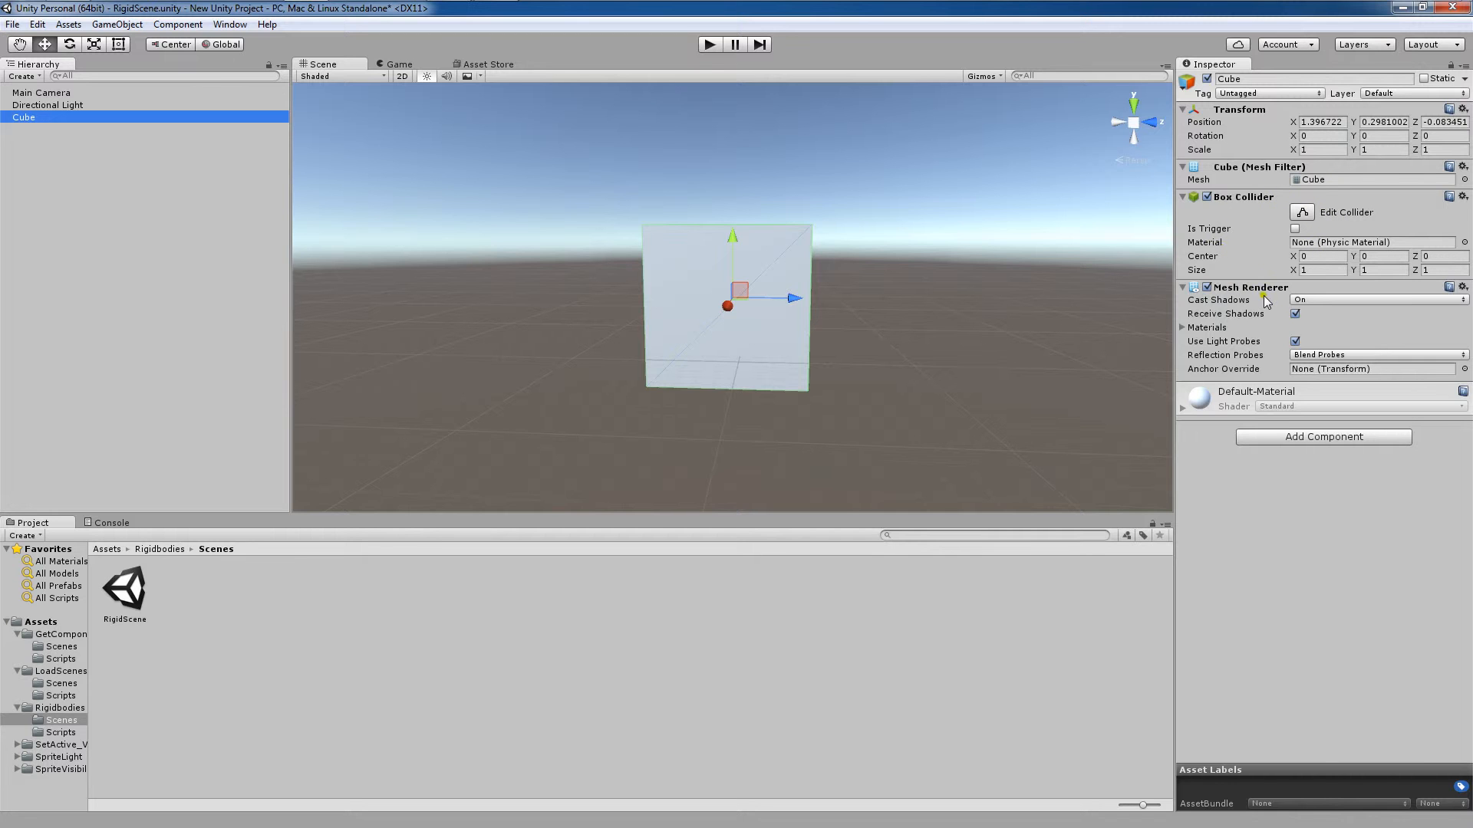
# Step: Add a Physics > Rigidbody to the Cube, uncheck Use Gravity, and reselect the Cube
pyautogui.click(1321, 435)
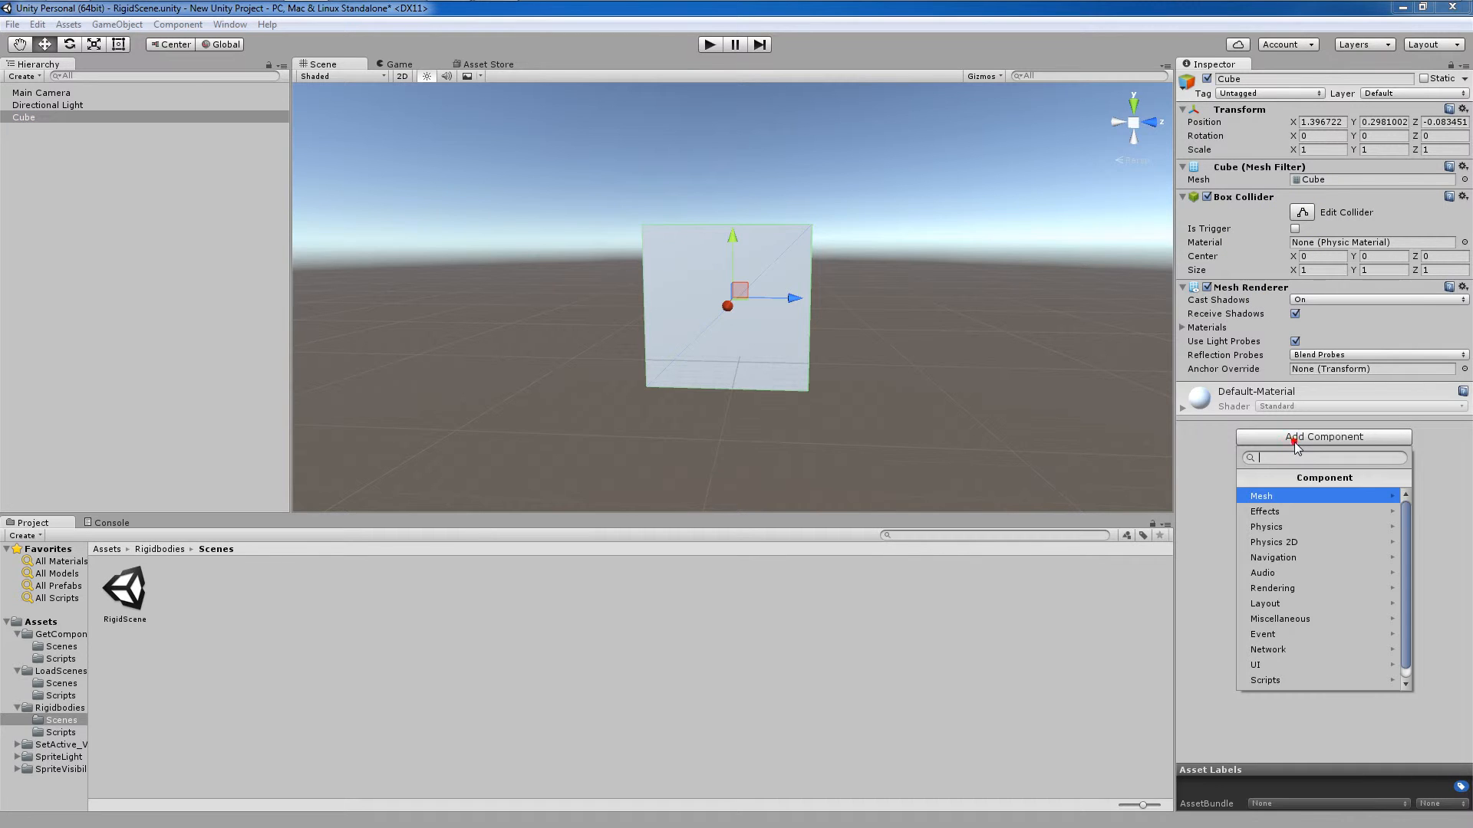
pyautogui.click(1266, 526)
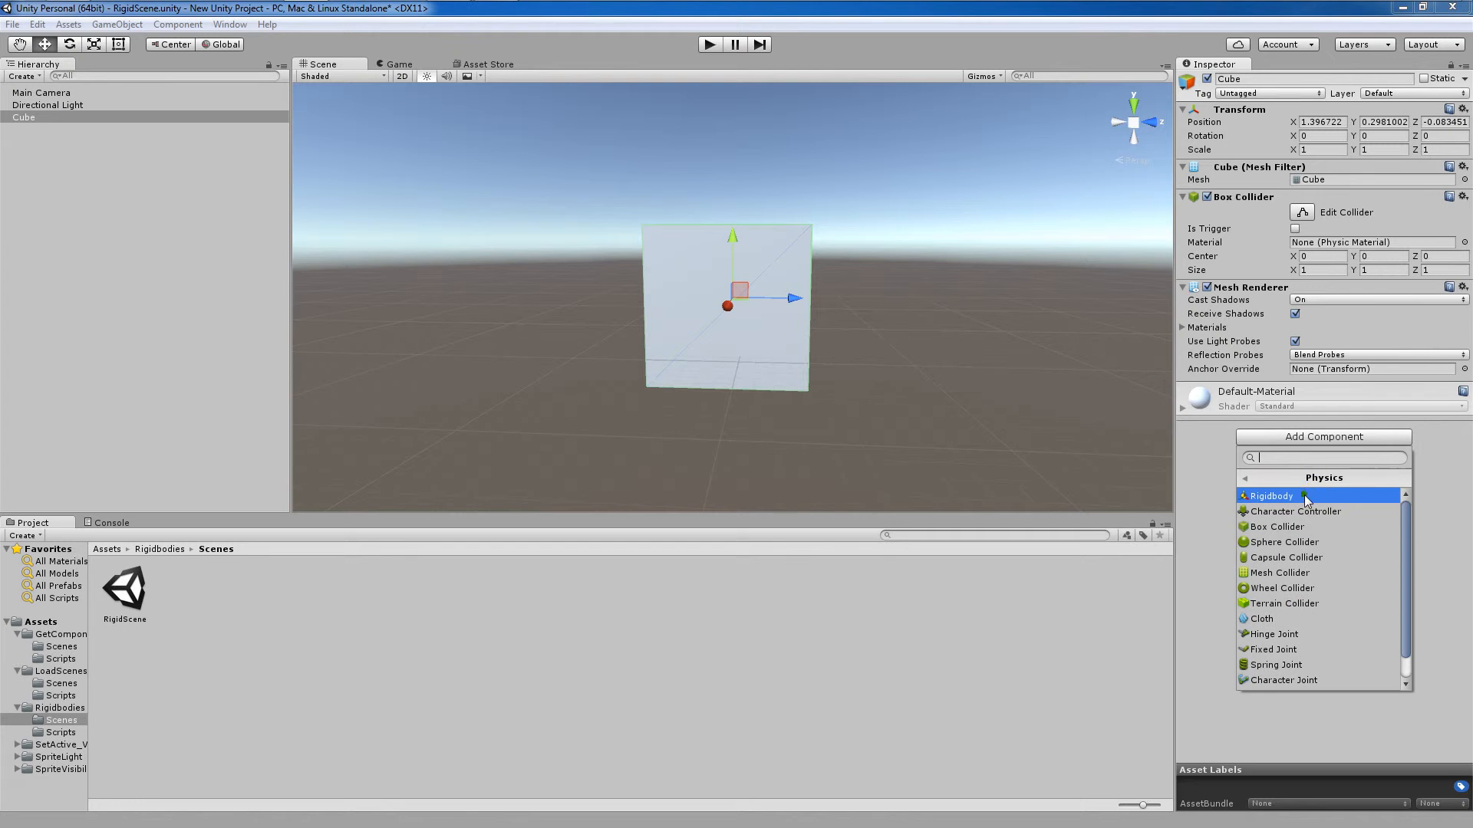
pyautogui.click(1270, 496)
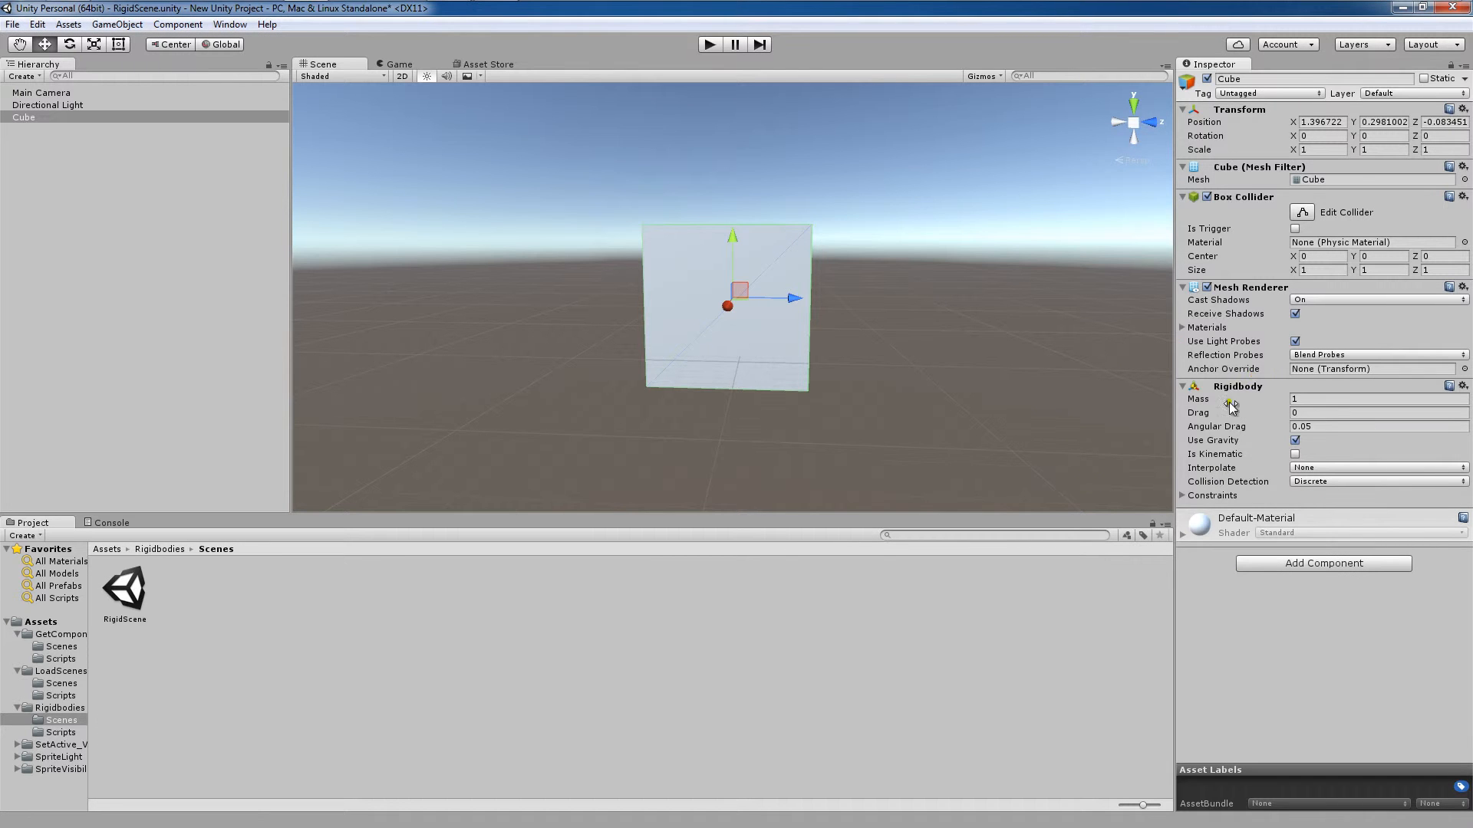
pyautogui.click(1296, 440)
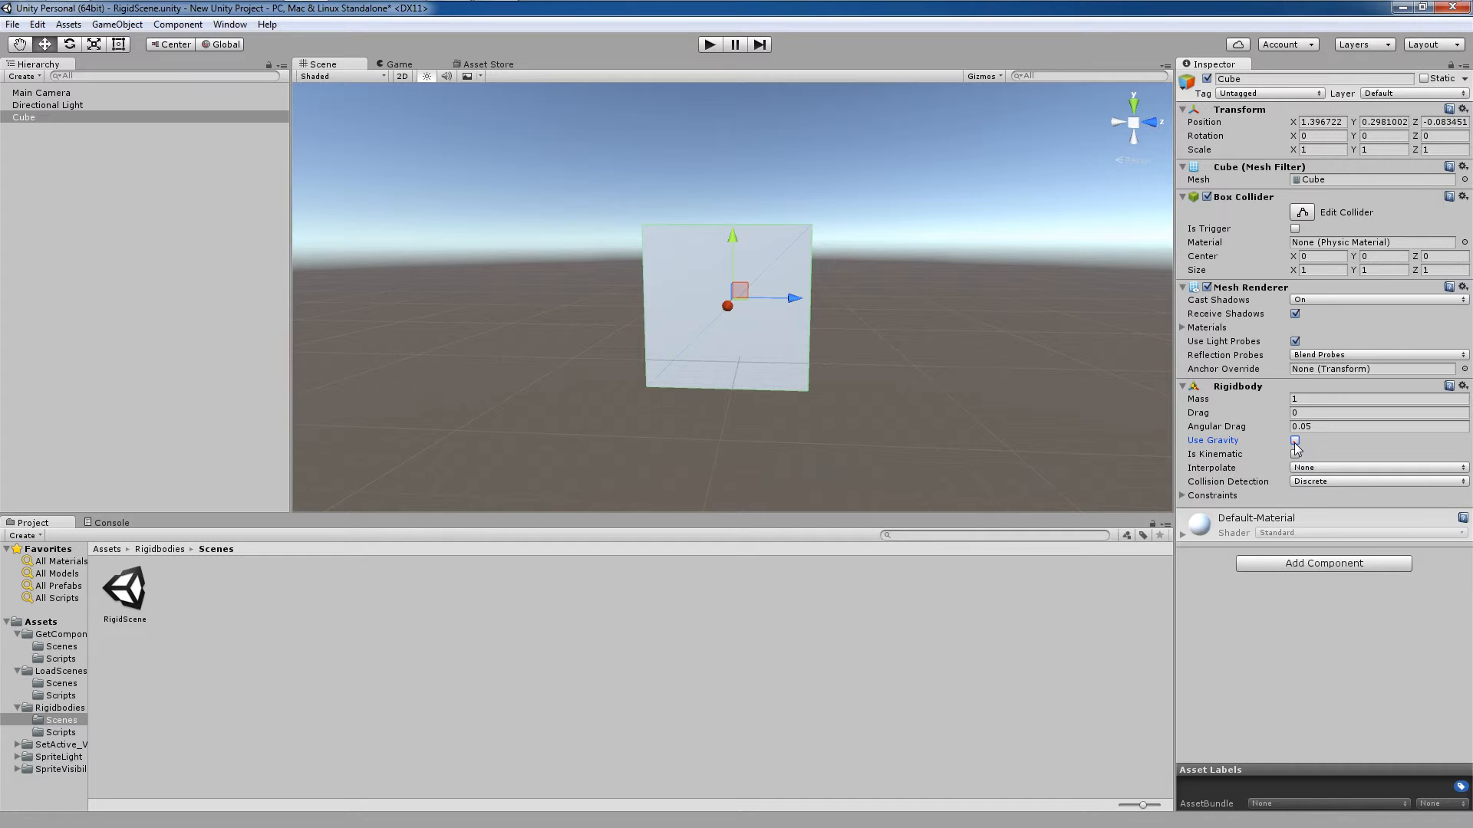
pyautogui.click(1294, 441)
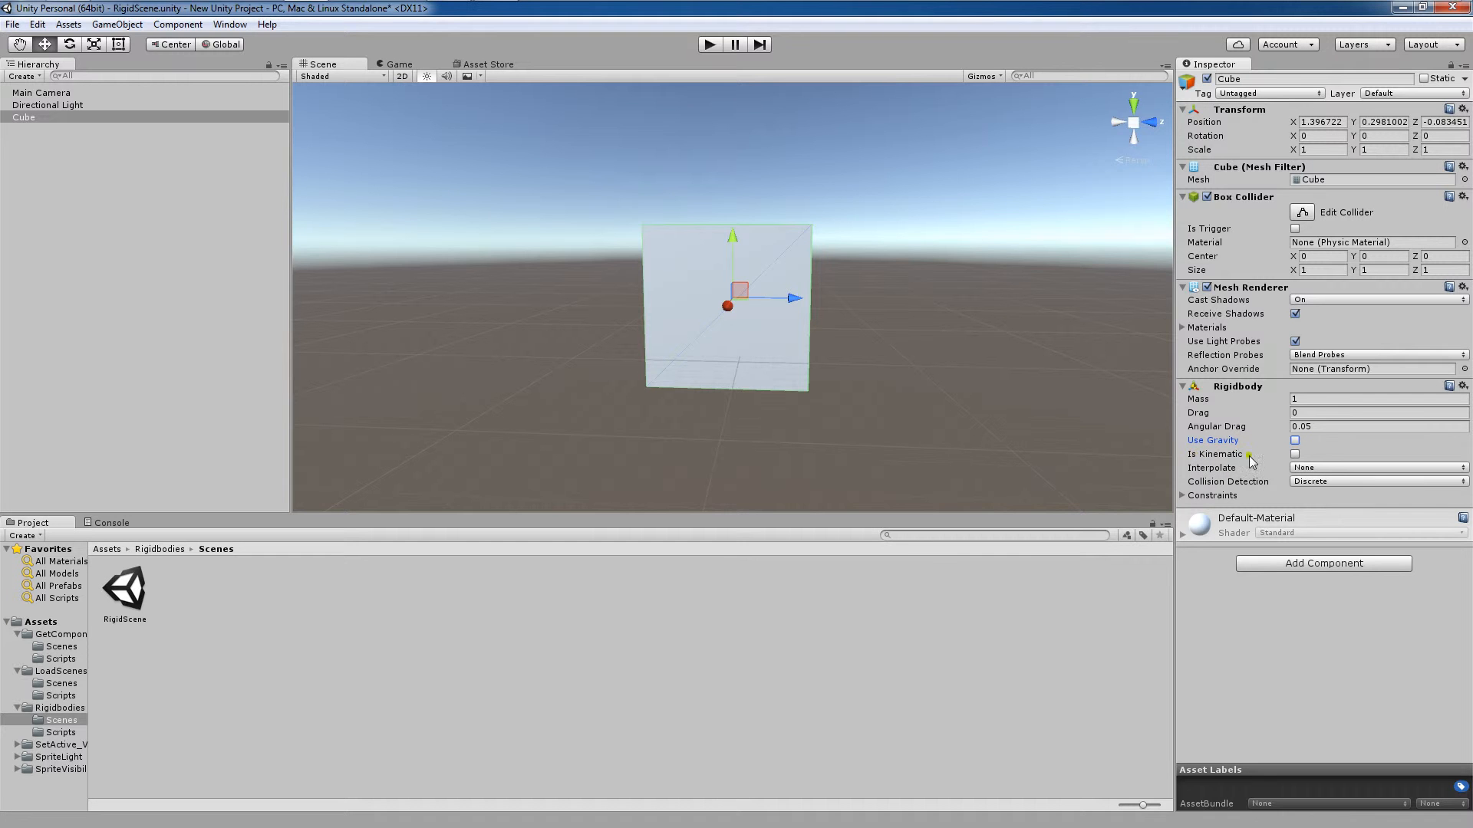
pyautogui.moveTo(1272, 460)
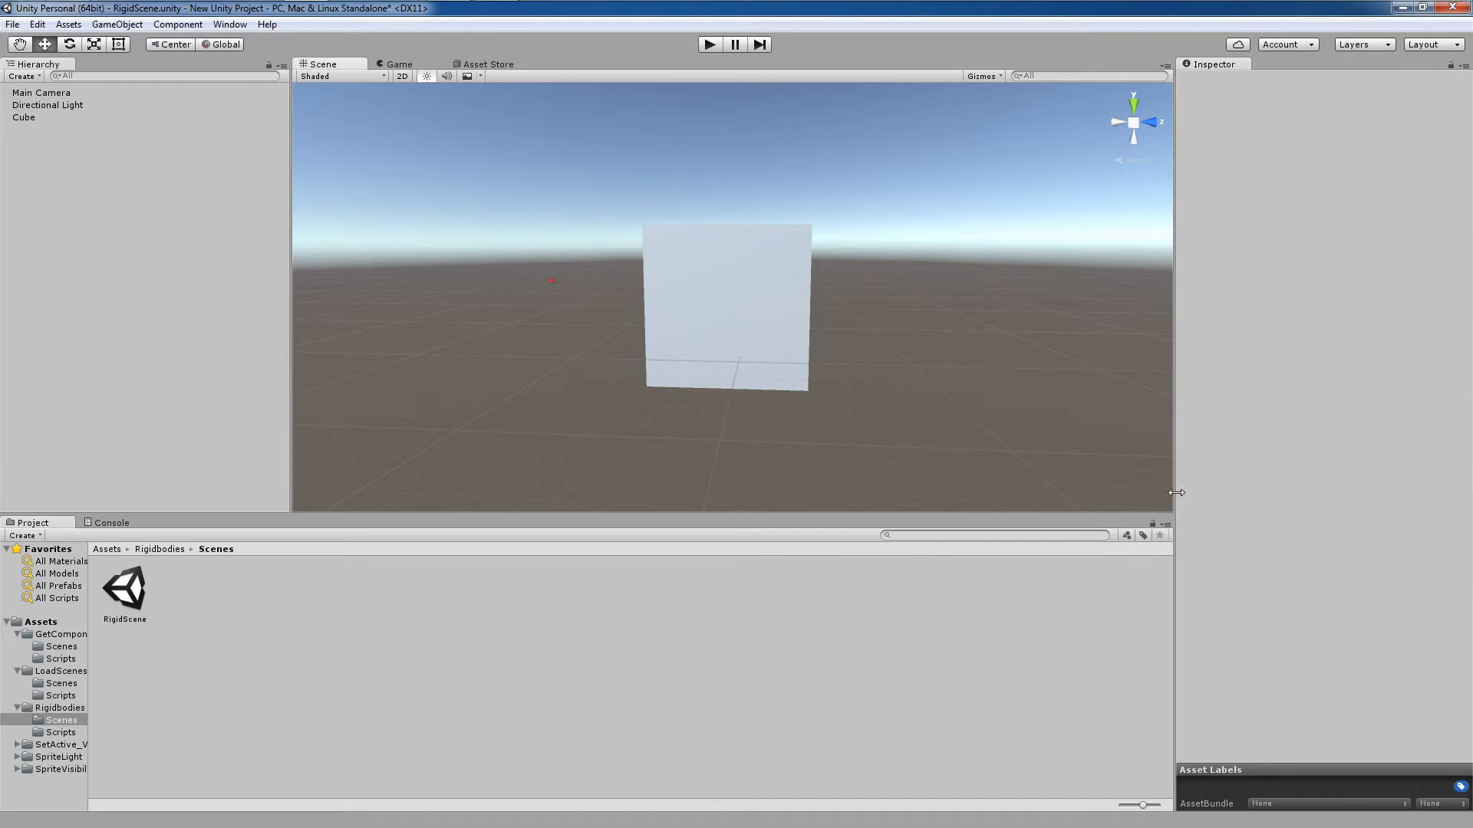
pyautogui.click(24, 117)
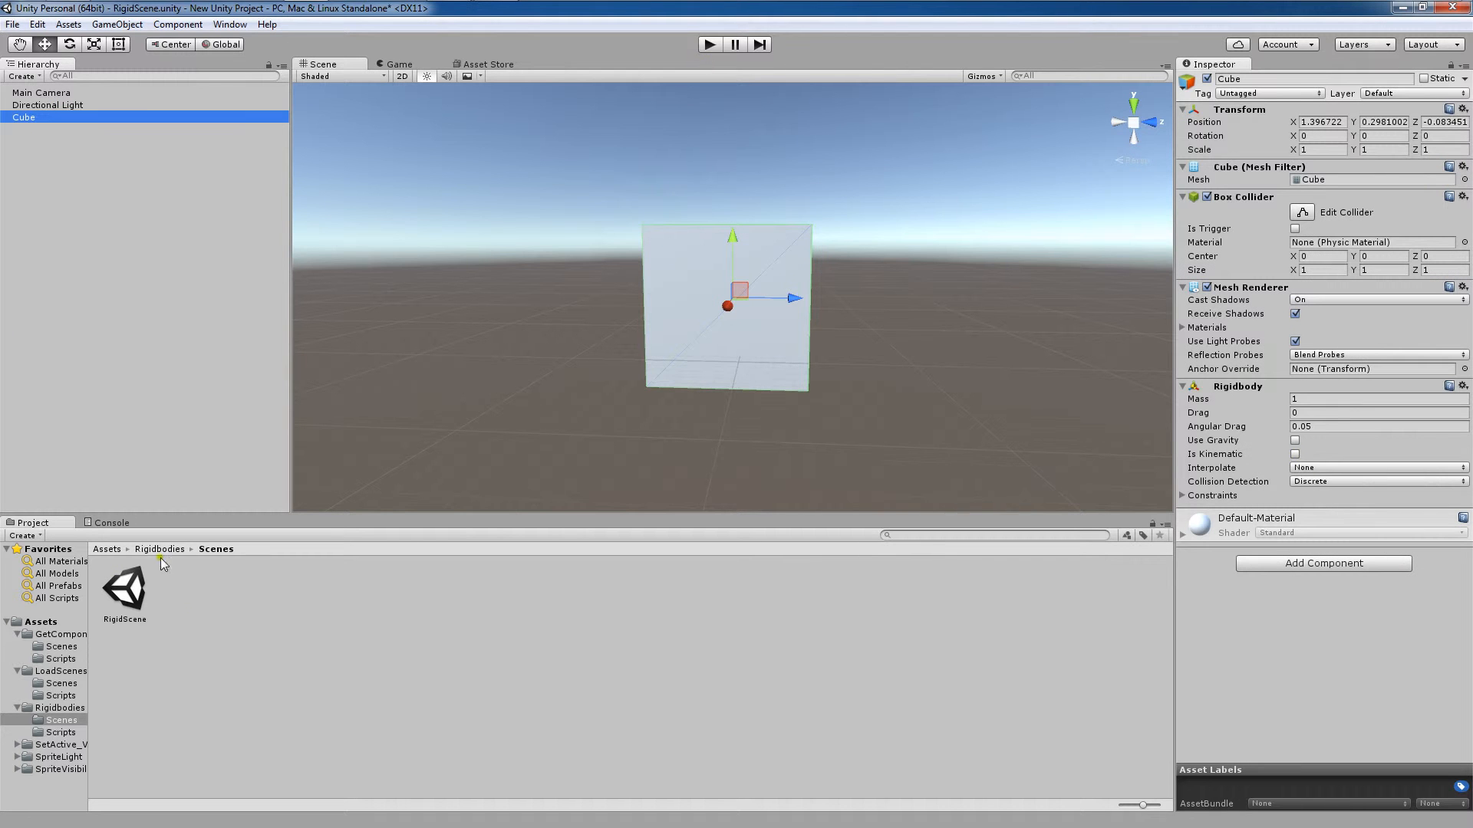
# Step: Open RigidScript from the Rigidbodies > Scripts folder in MonoDevelop
pyautogui.click(62, 733)
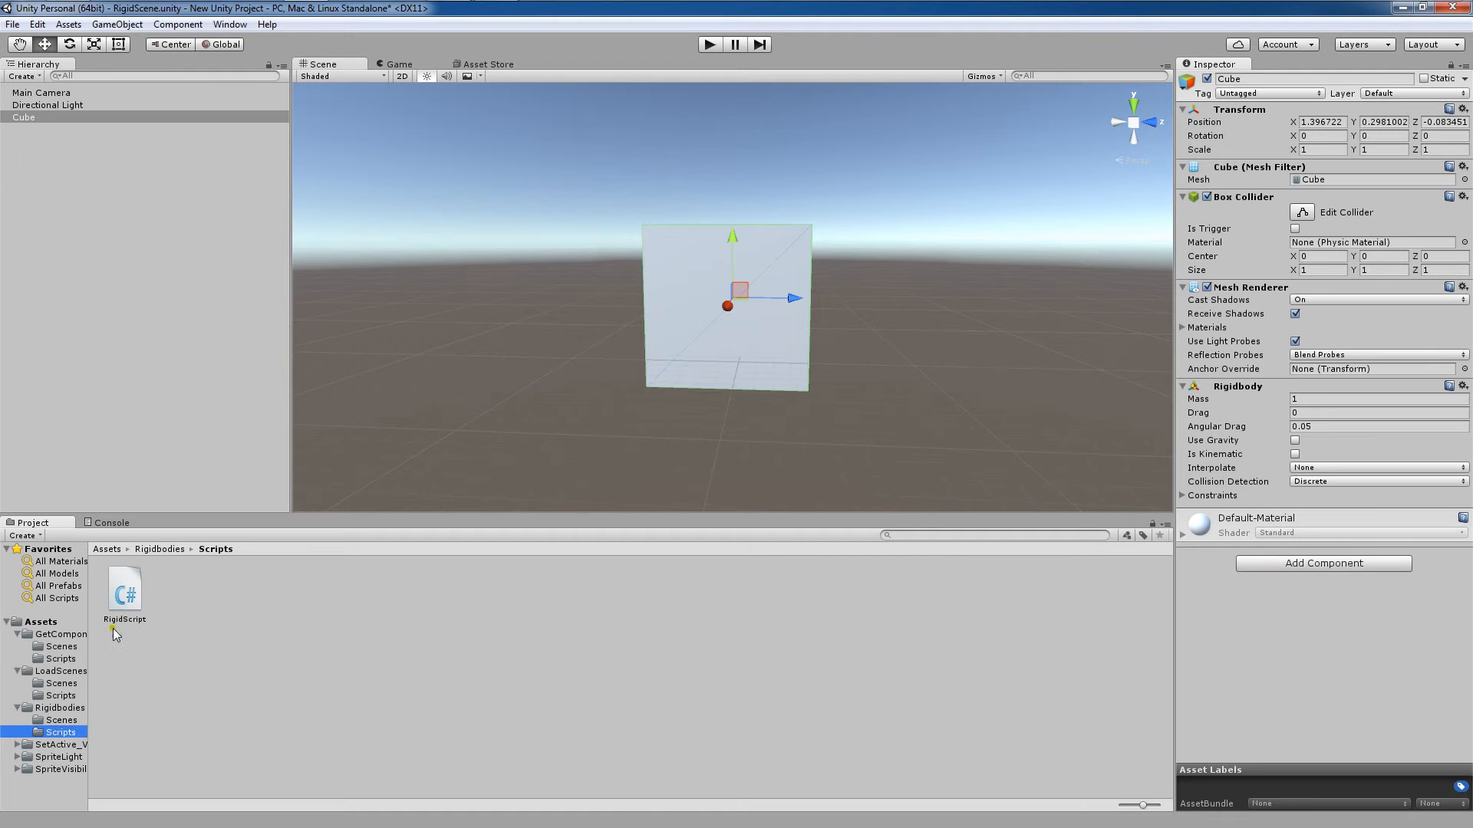
pyautogui.doubleClick(124, 590)
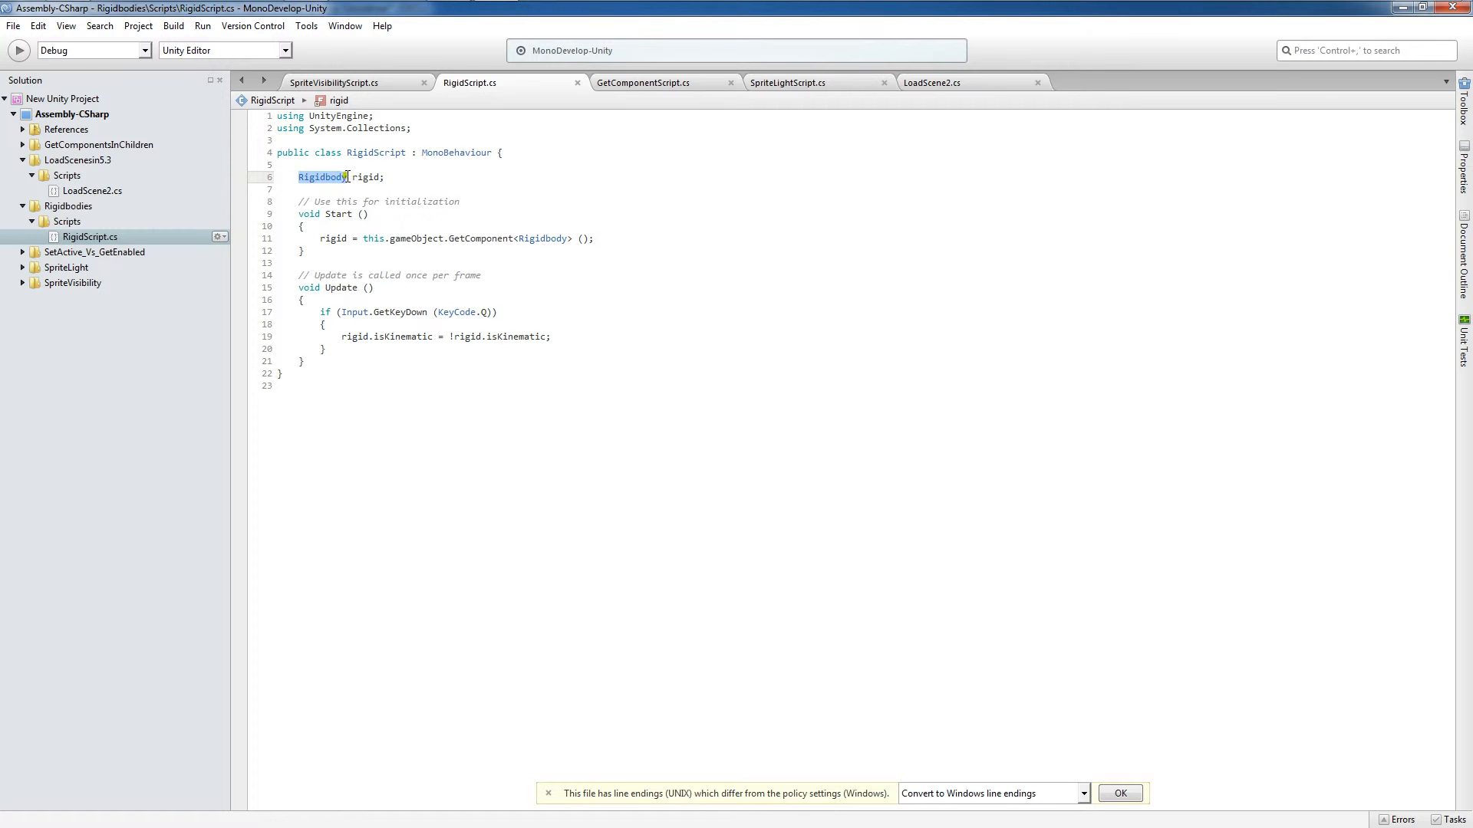
# Step: Walk through RigidScript's rigid assignment in Start and the Q-key isKinematic toggle
pyautogui.click(385, 177)
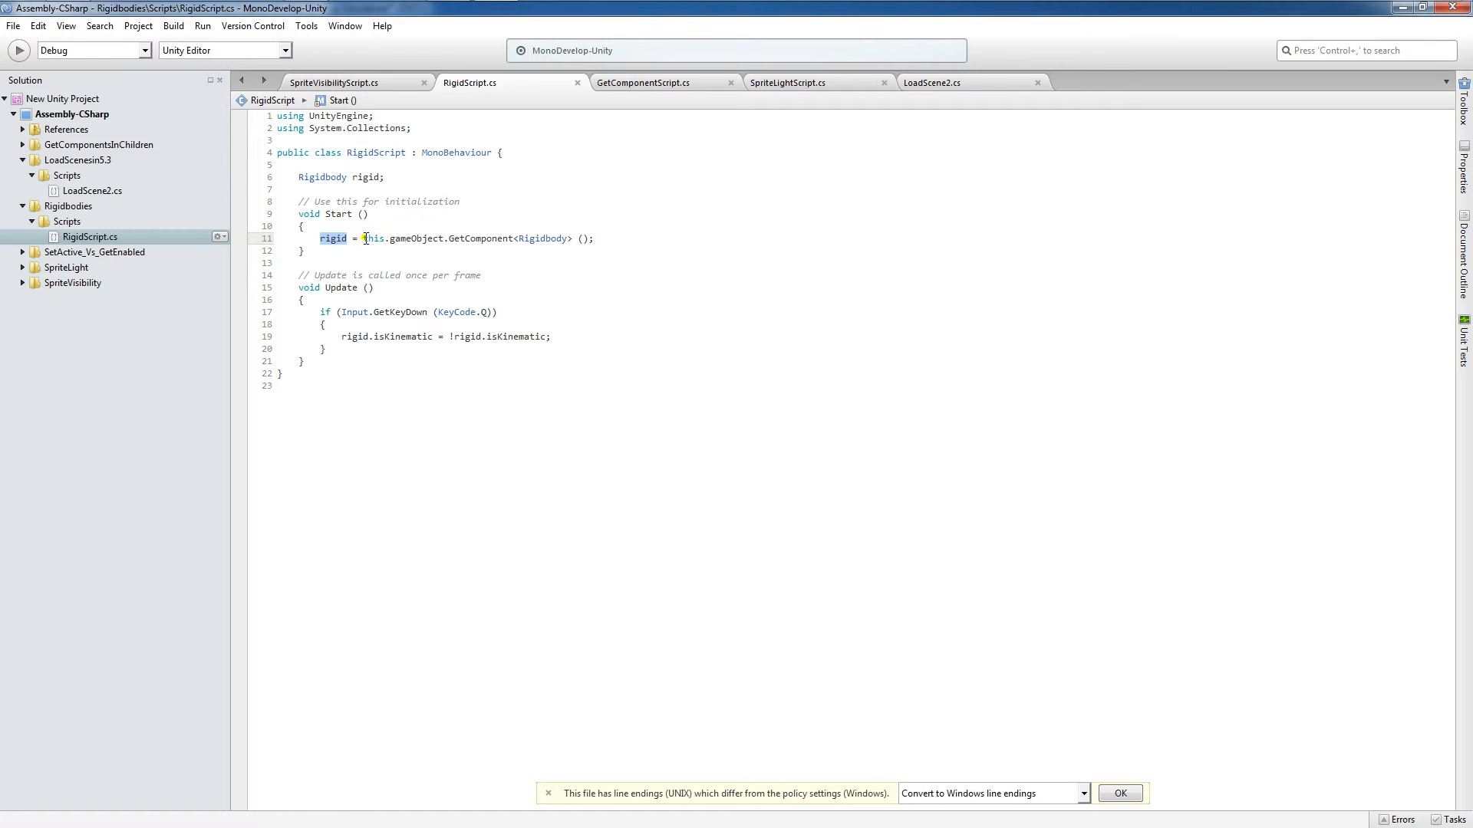
pyautogui.doubleClick(374, 237)
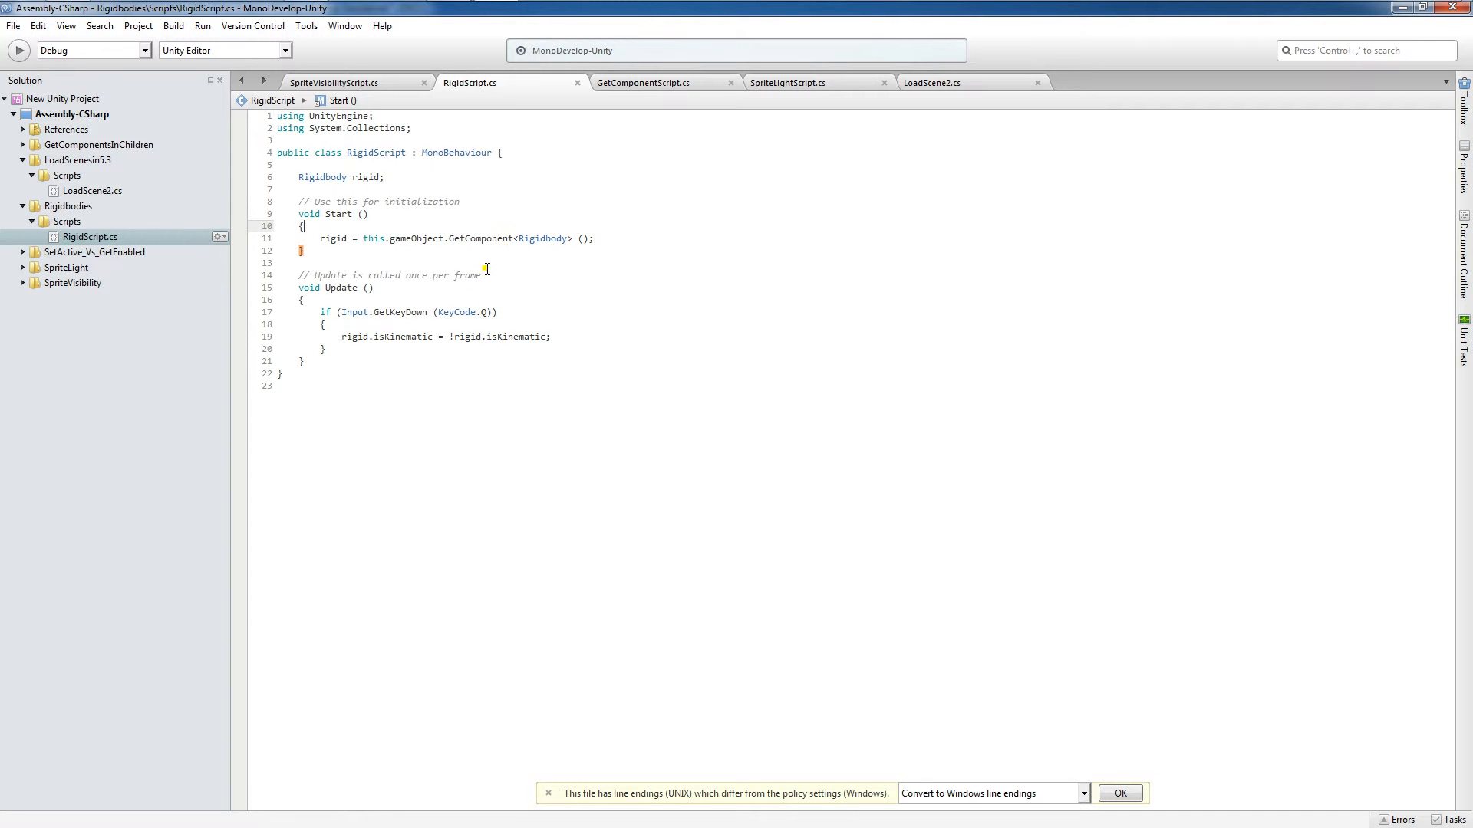
pyautogui.click(326, 312)
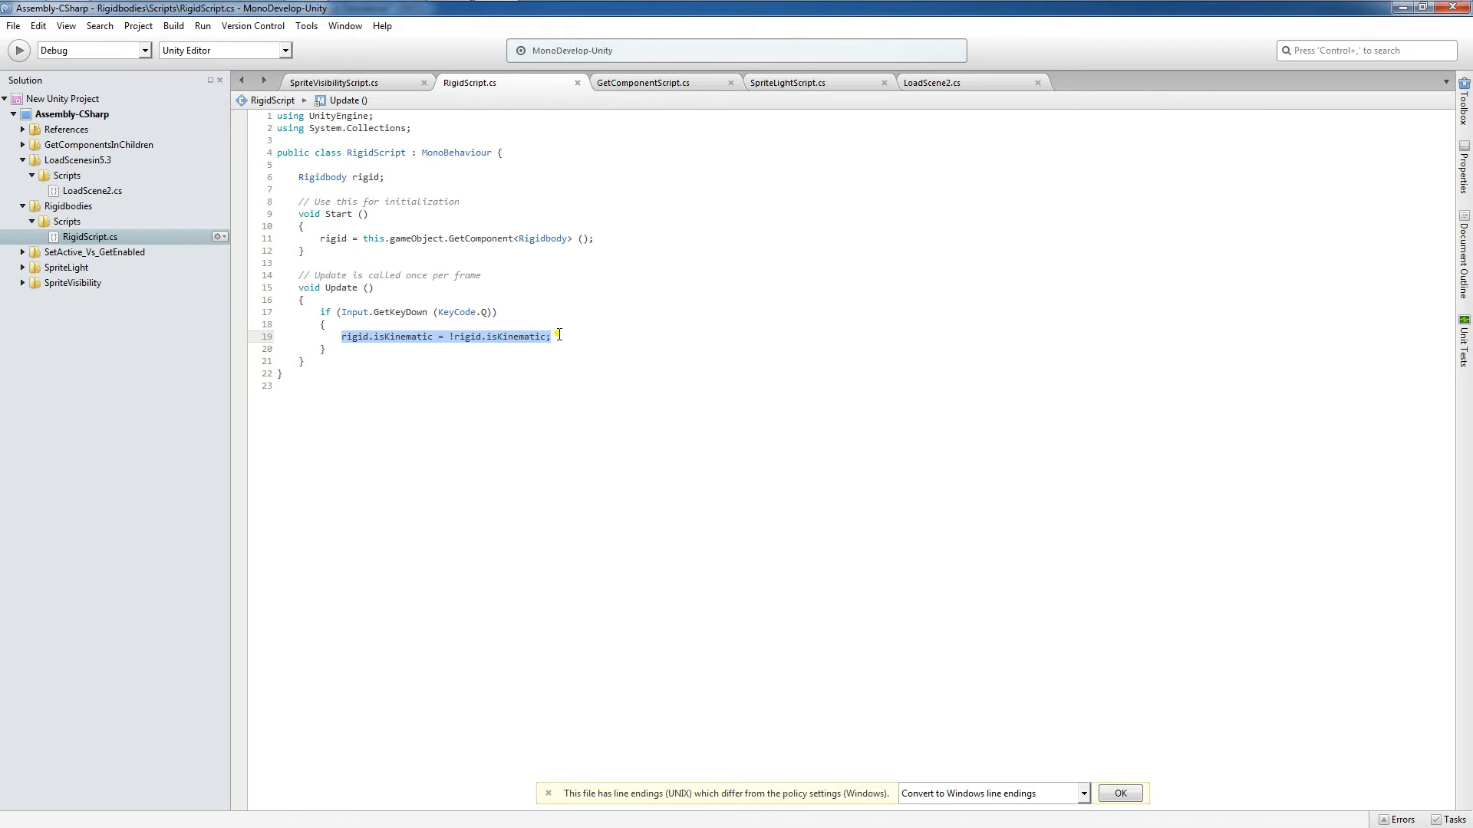
pyautogui.click(554, 335)
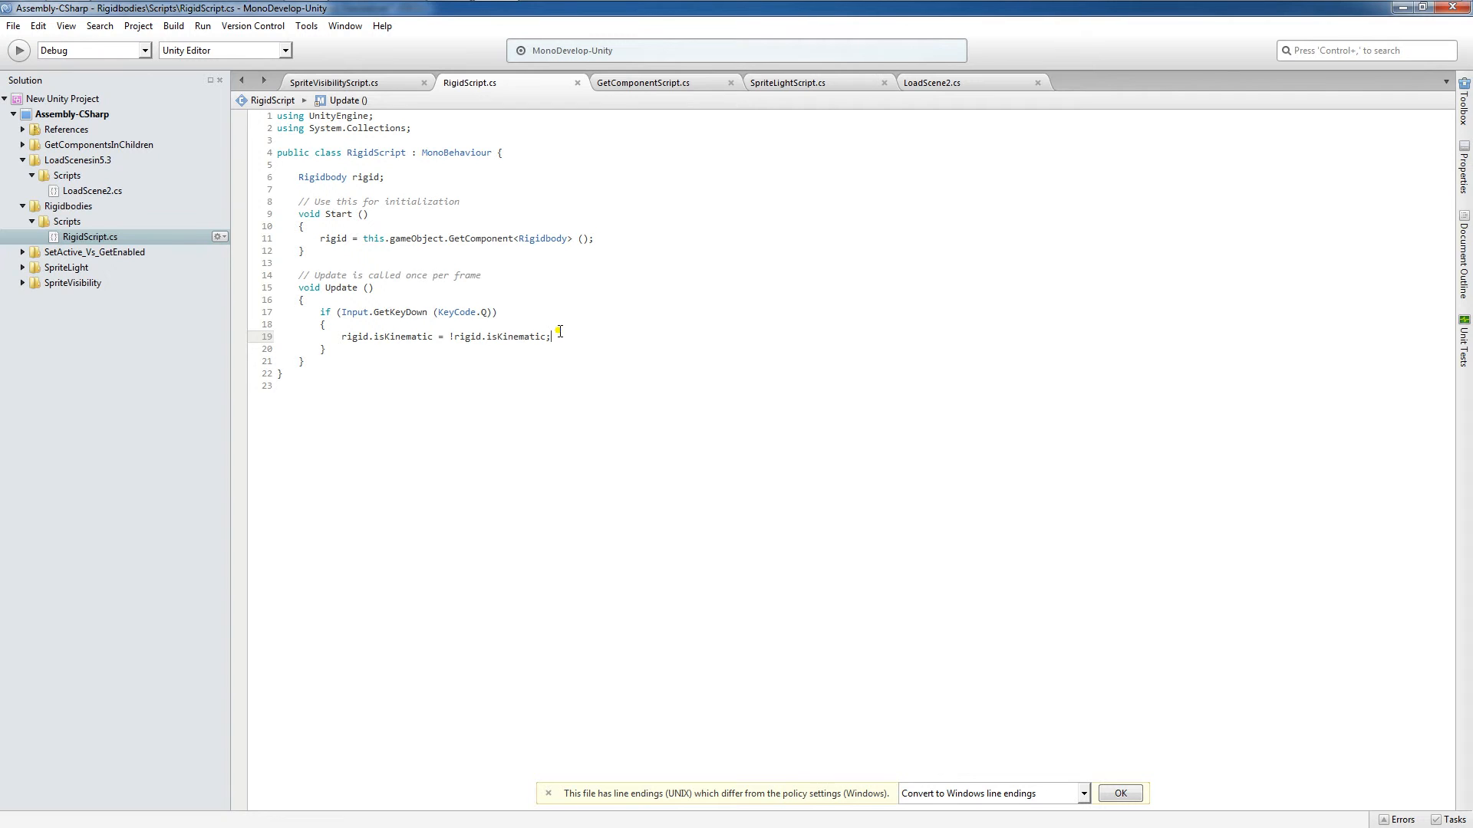
# Step: Review RigidScript's Start and Update methods in MonoDevelop
pyautogui.click(460, 300)
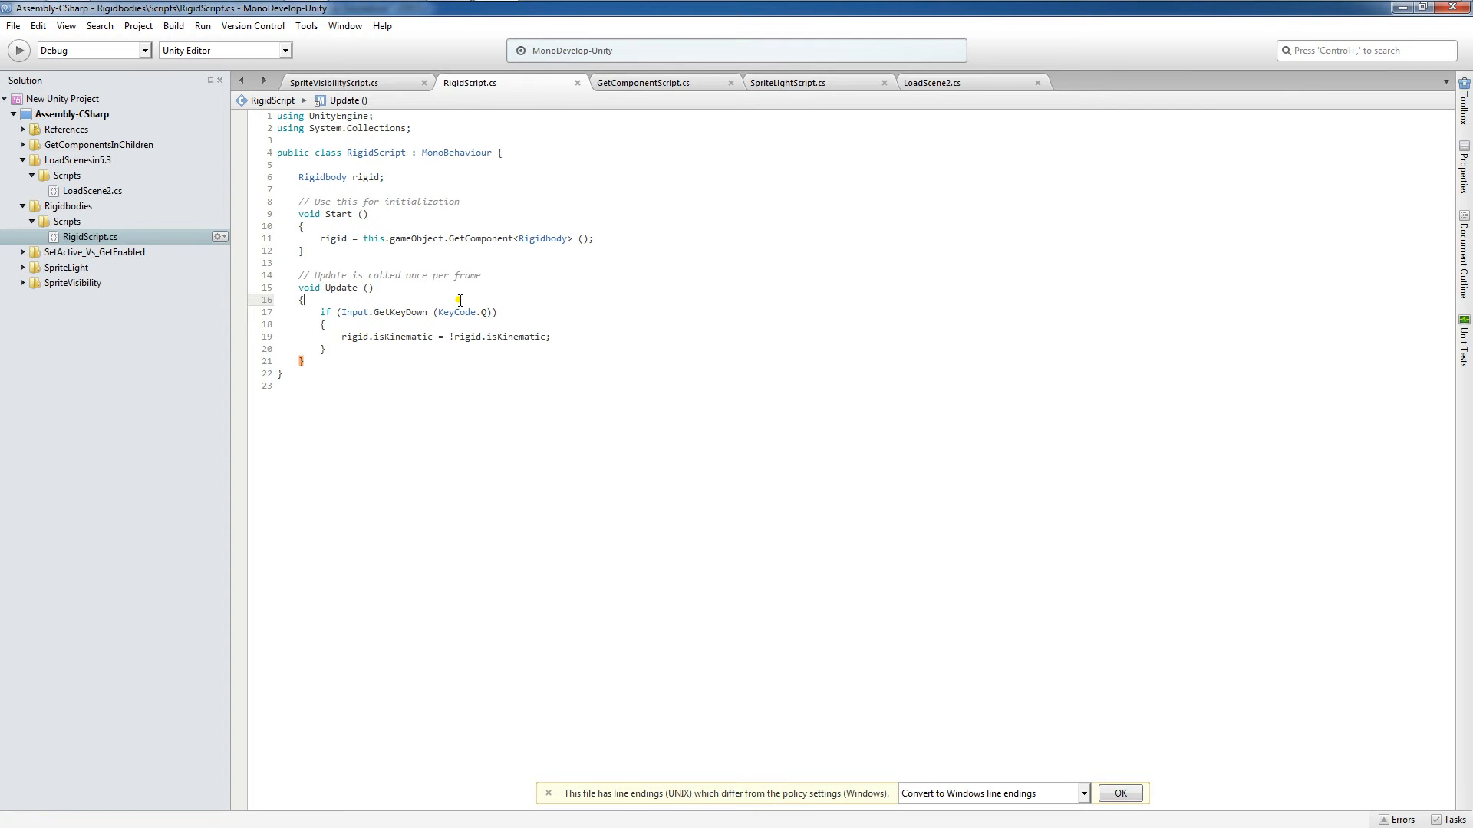
pyautogui.click(596, 238)
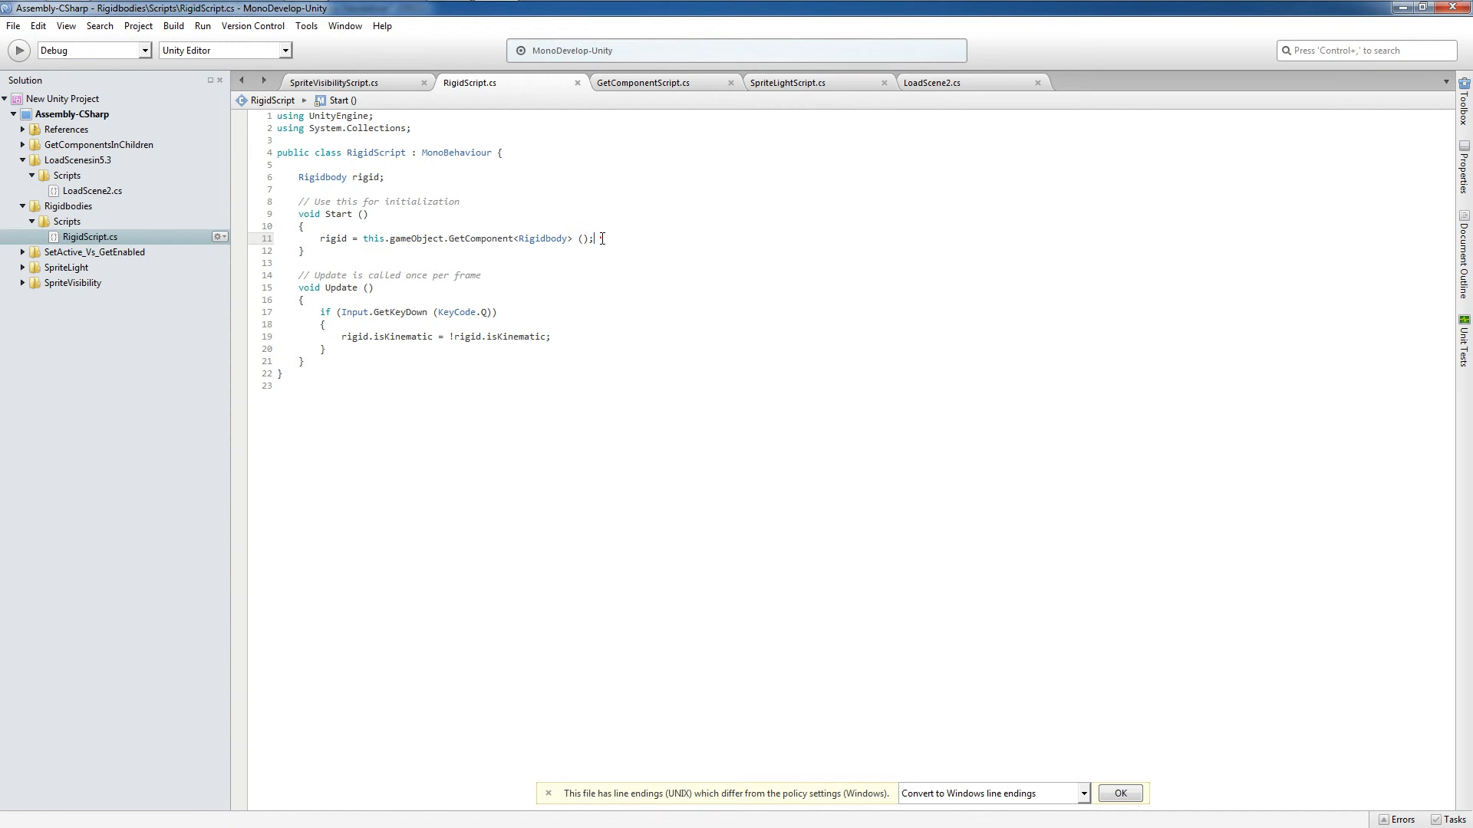
pyautogui.moveTo(398, 238)
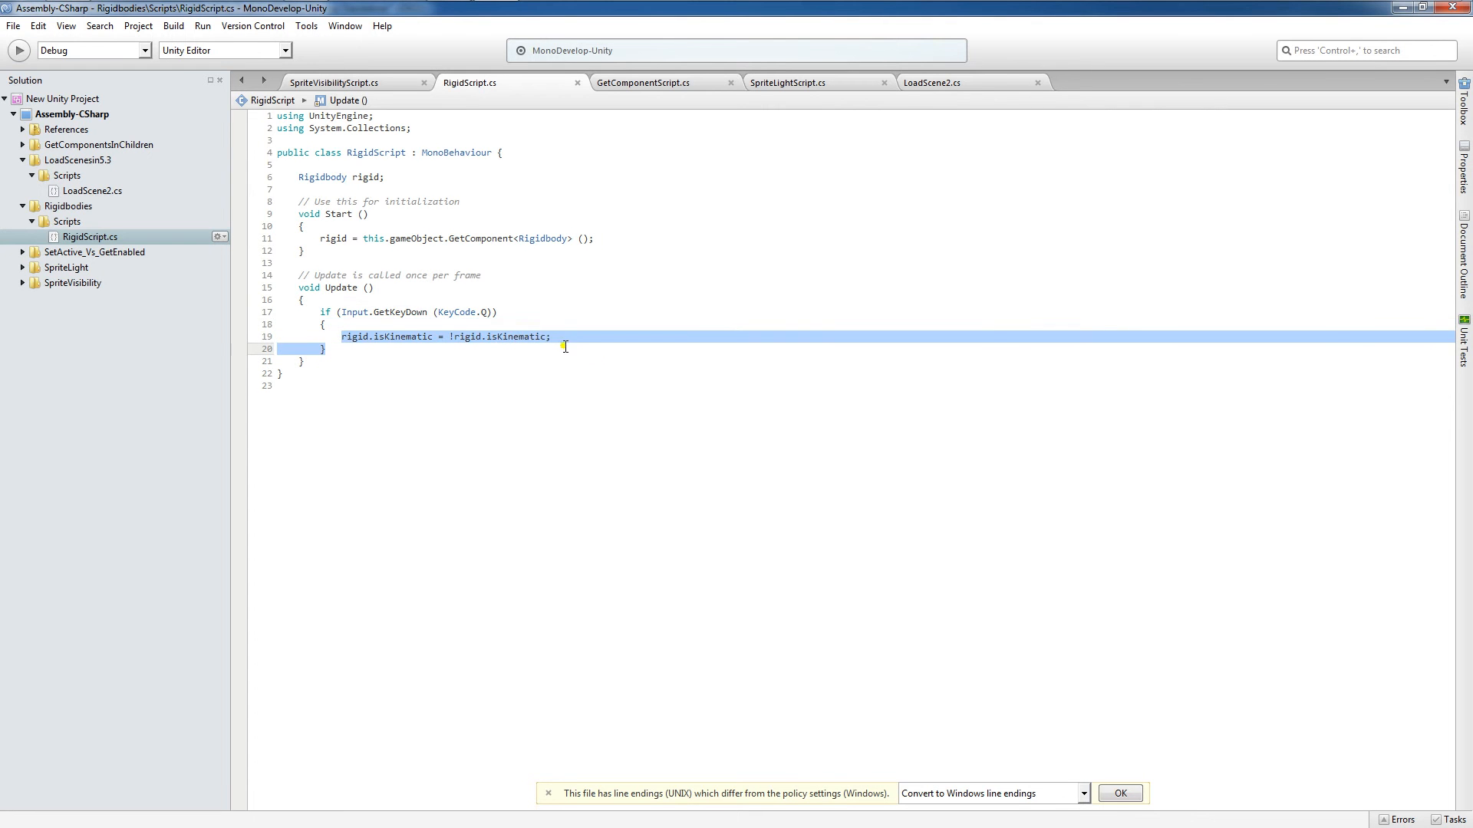
pyautogui.click(528, 326)
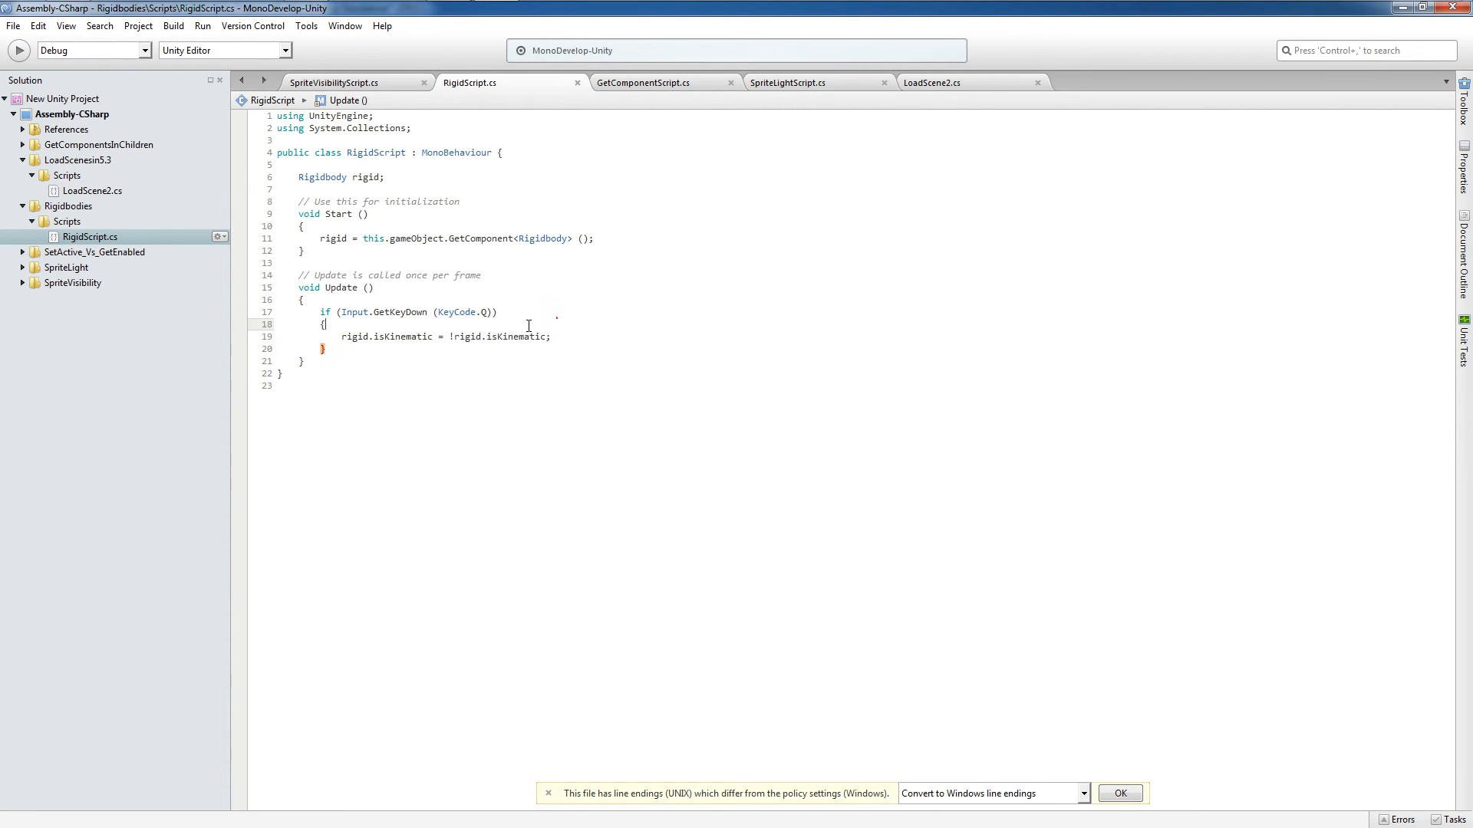
pyautogui.doubleClick(376, 336)
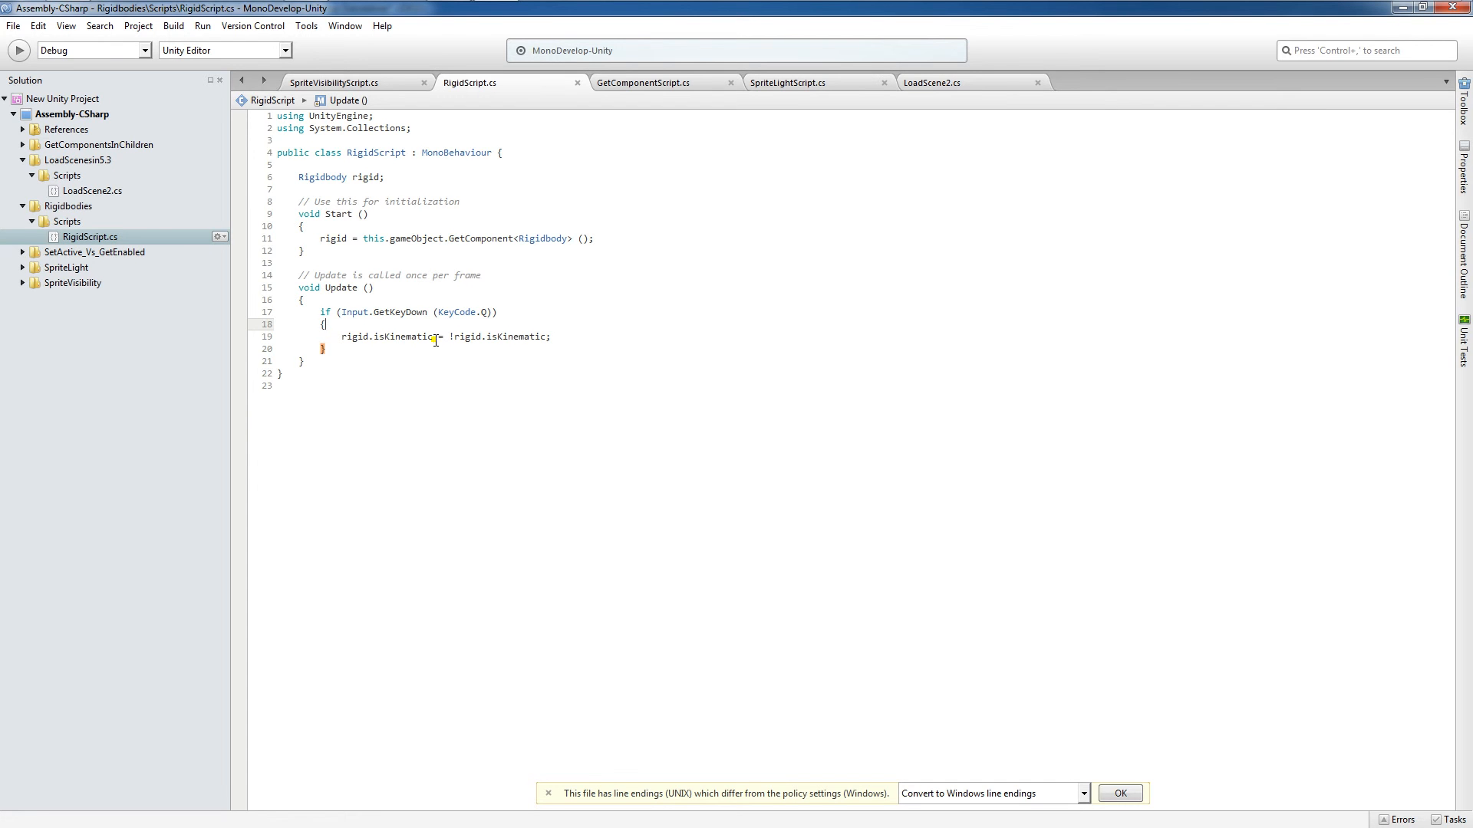
pyautogui.moveTo(559, 298)
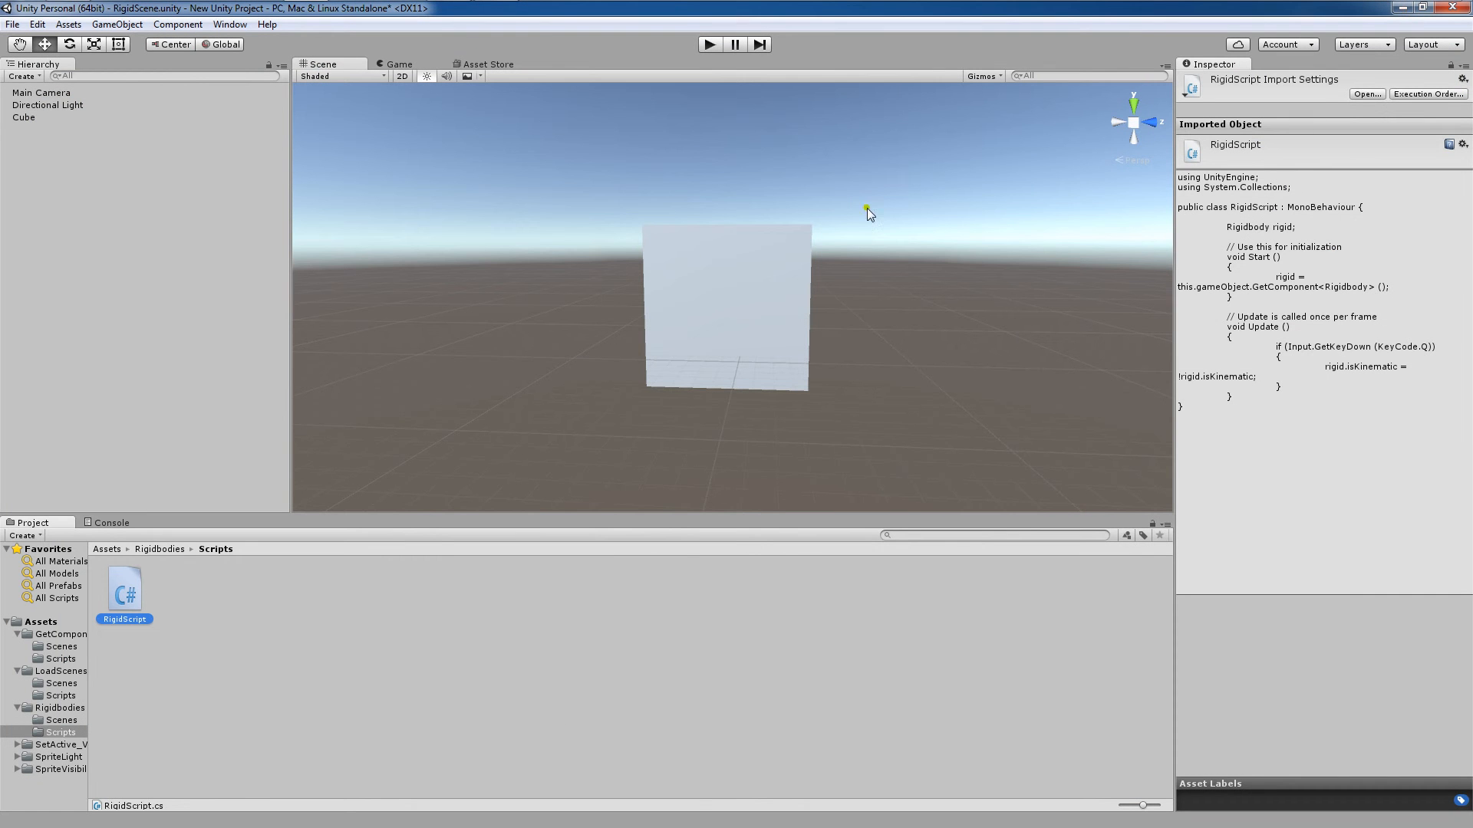
# Step: Select the Cube carrying RigidScript and start Play mode
pyautogui.click(24, 116)
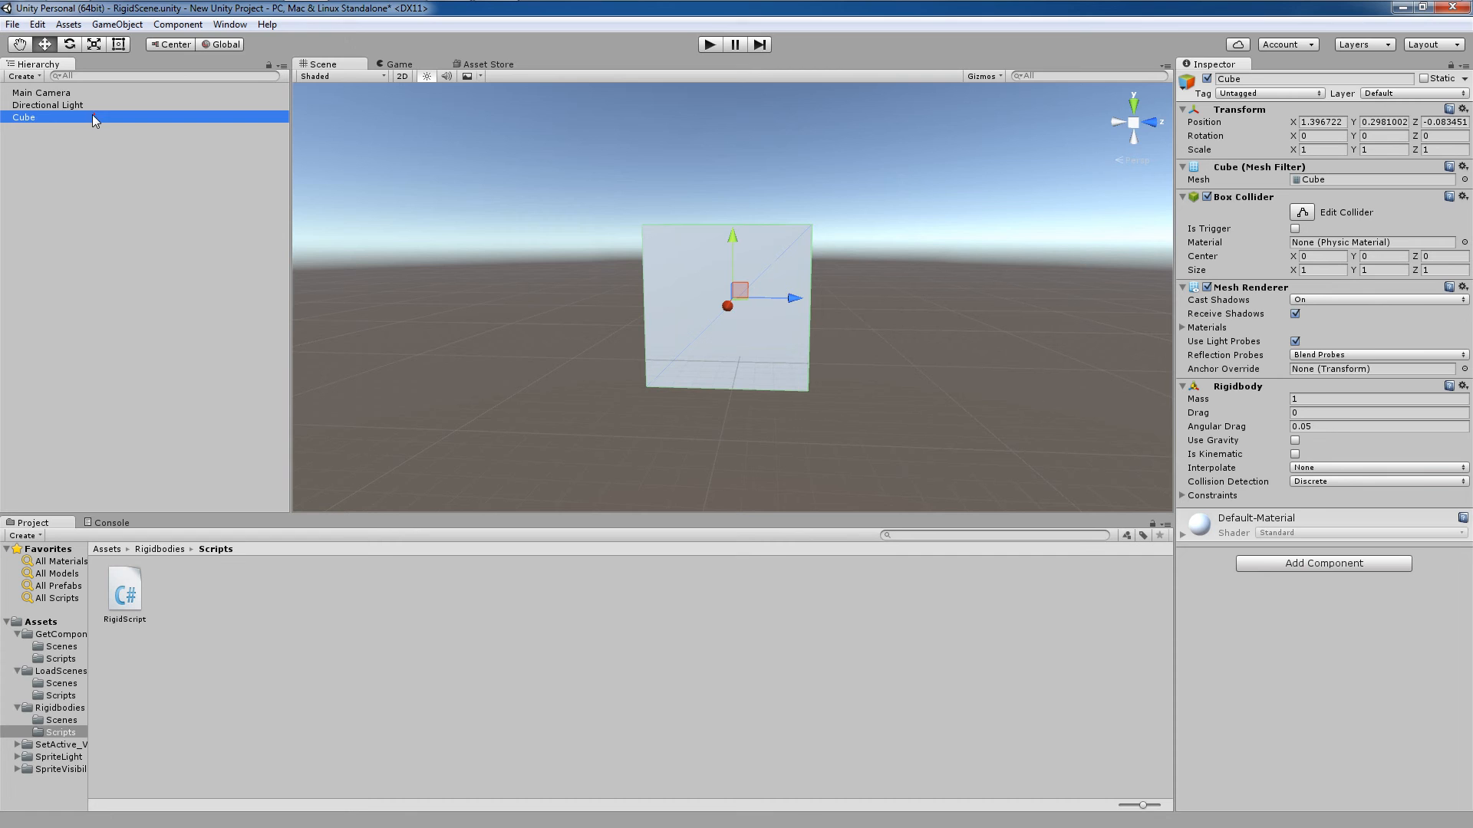
pyautogui.moveTo(116, 603)
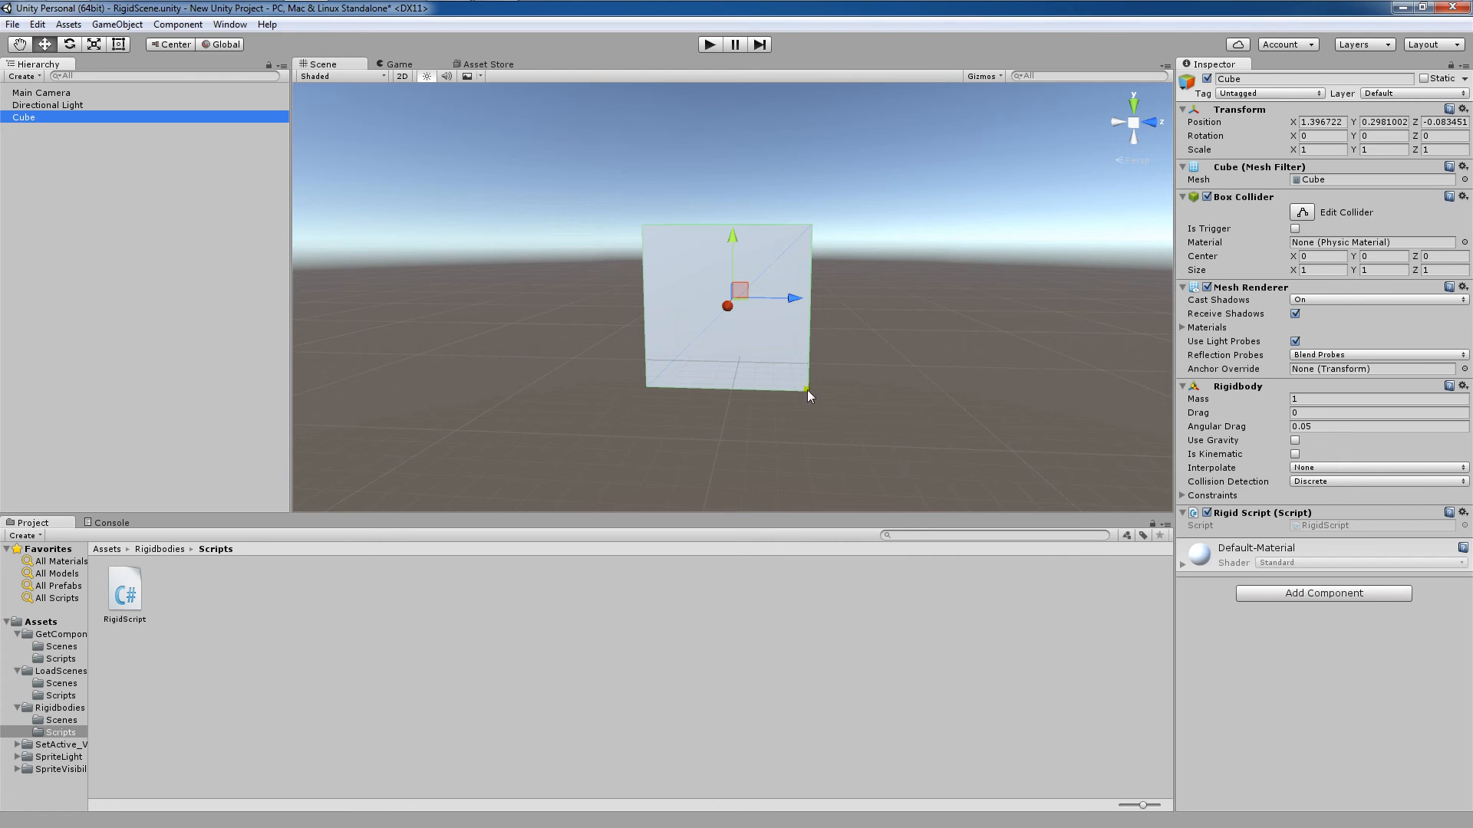
pyautogui.click(709, 45)
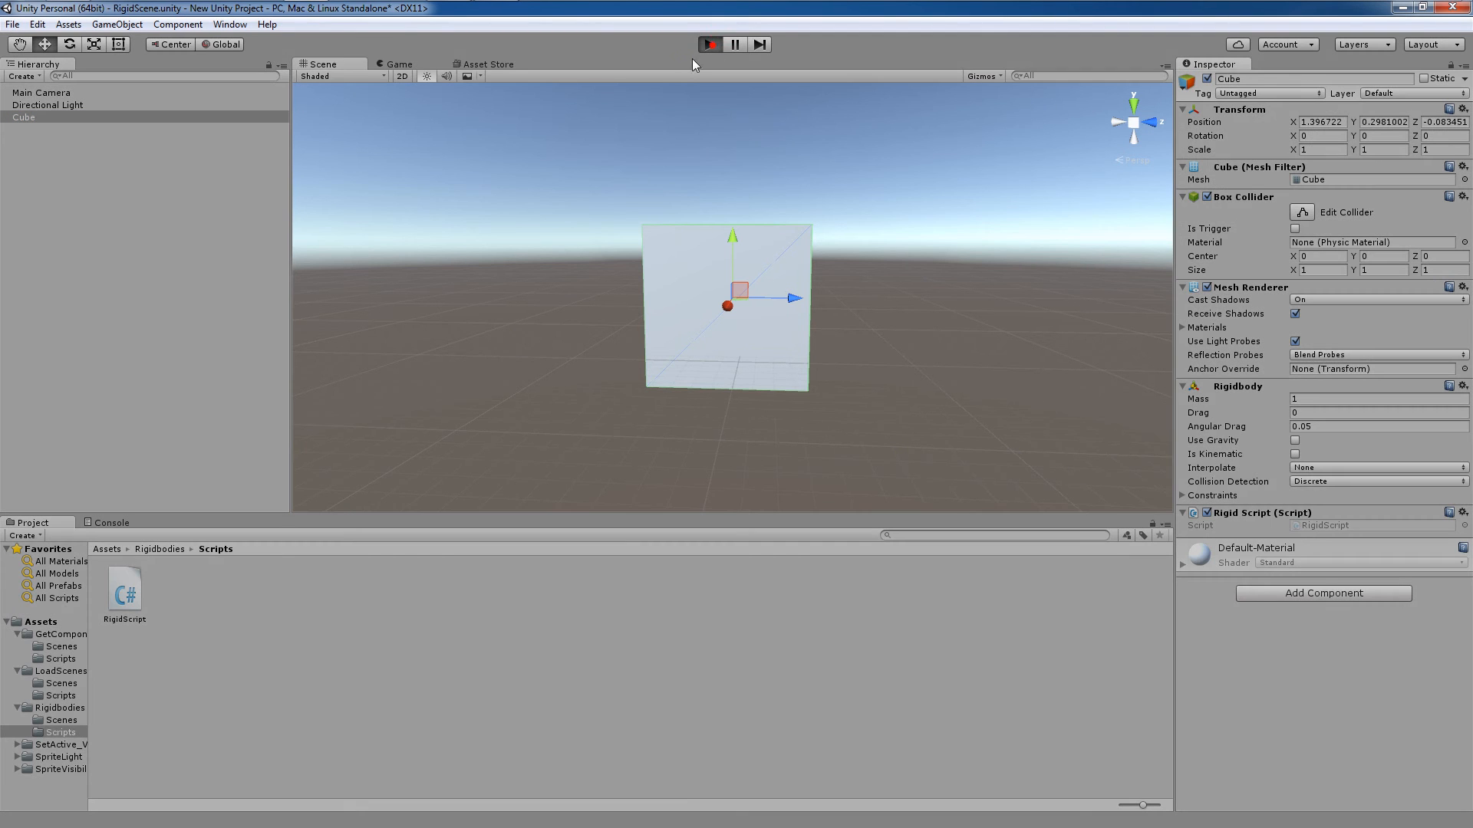
# Step: Watch the Cube's Is Kinematic toggle on and off during Play, then stop Play mode
pyautogui.click(709, 44)
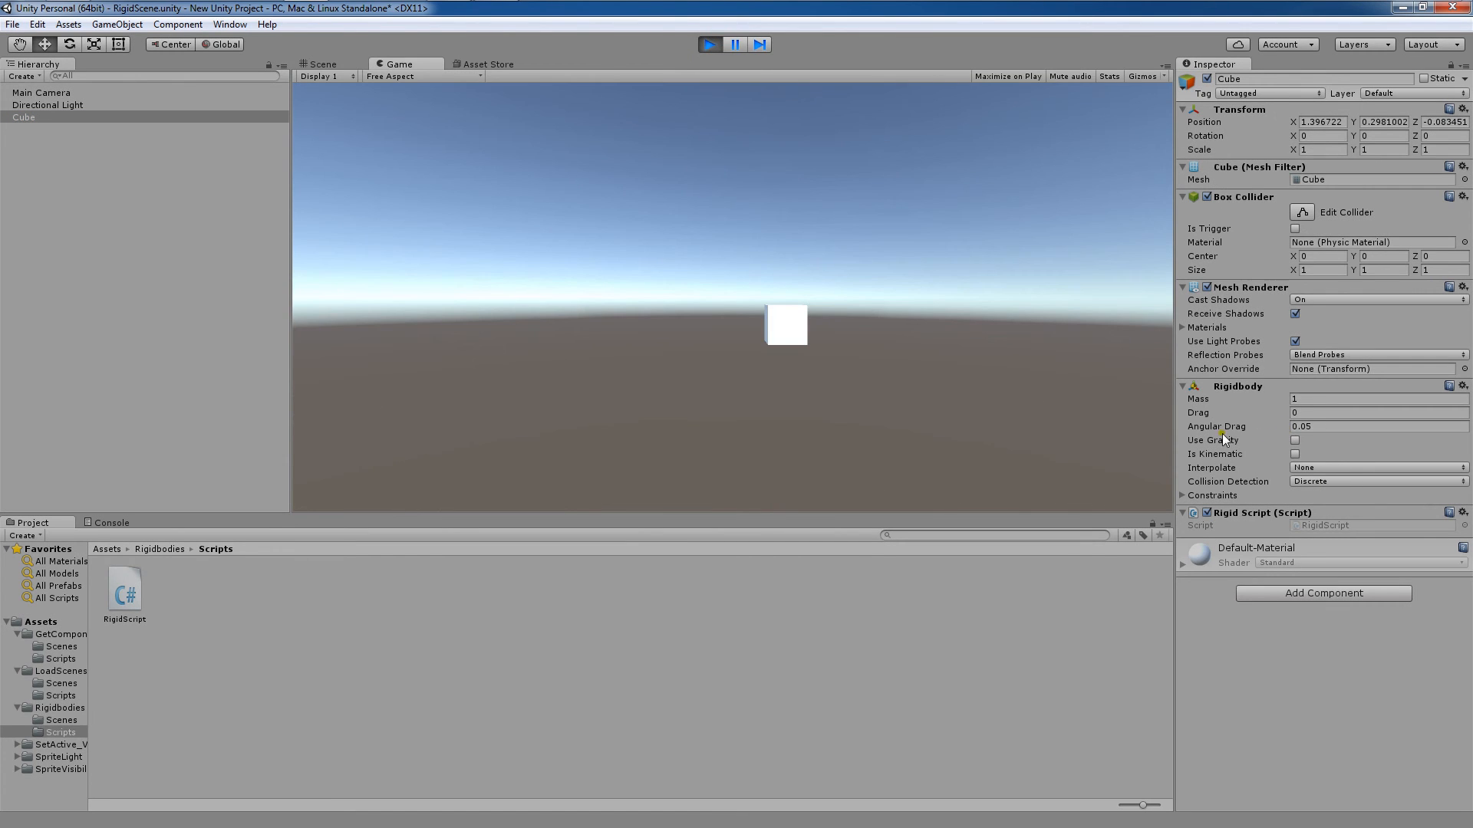
pyautogui.moveTo(1010, 419)
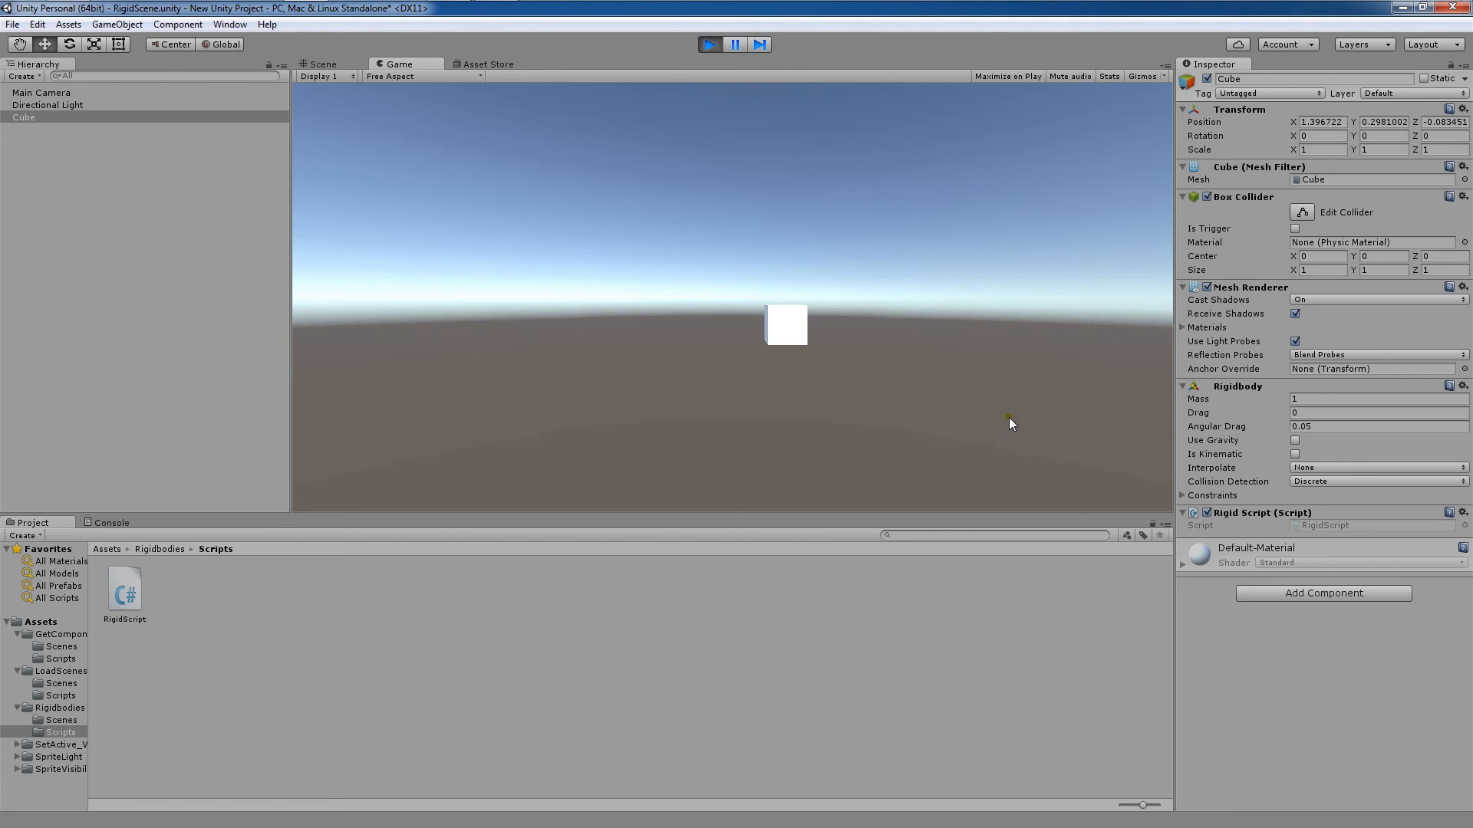
pyautogui.click(1295, 455)
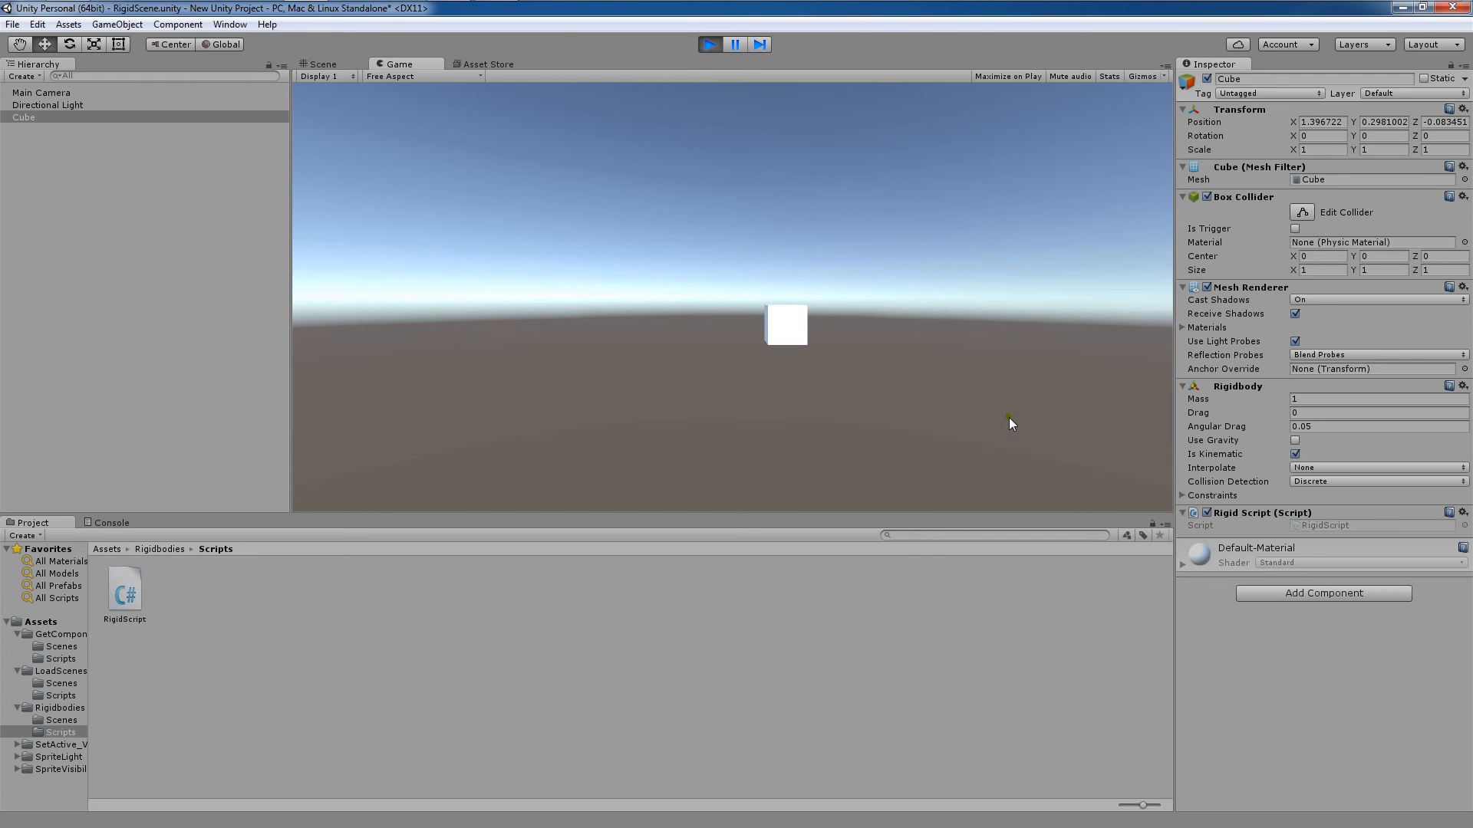
pyautogui.click(1296, 453)
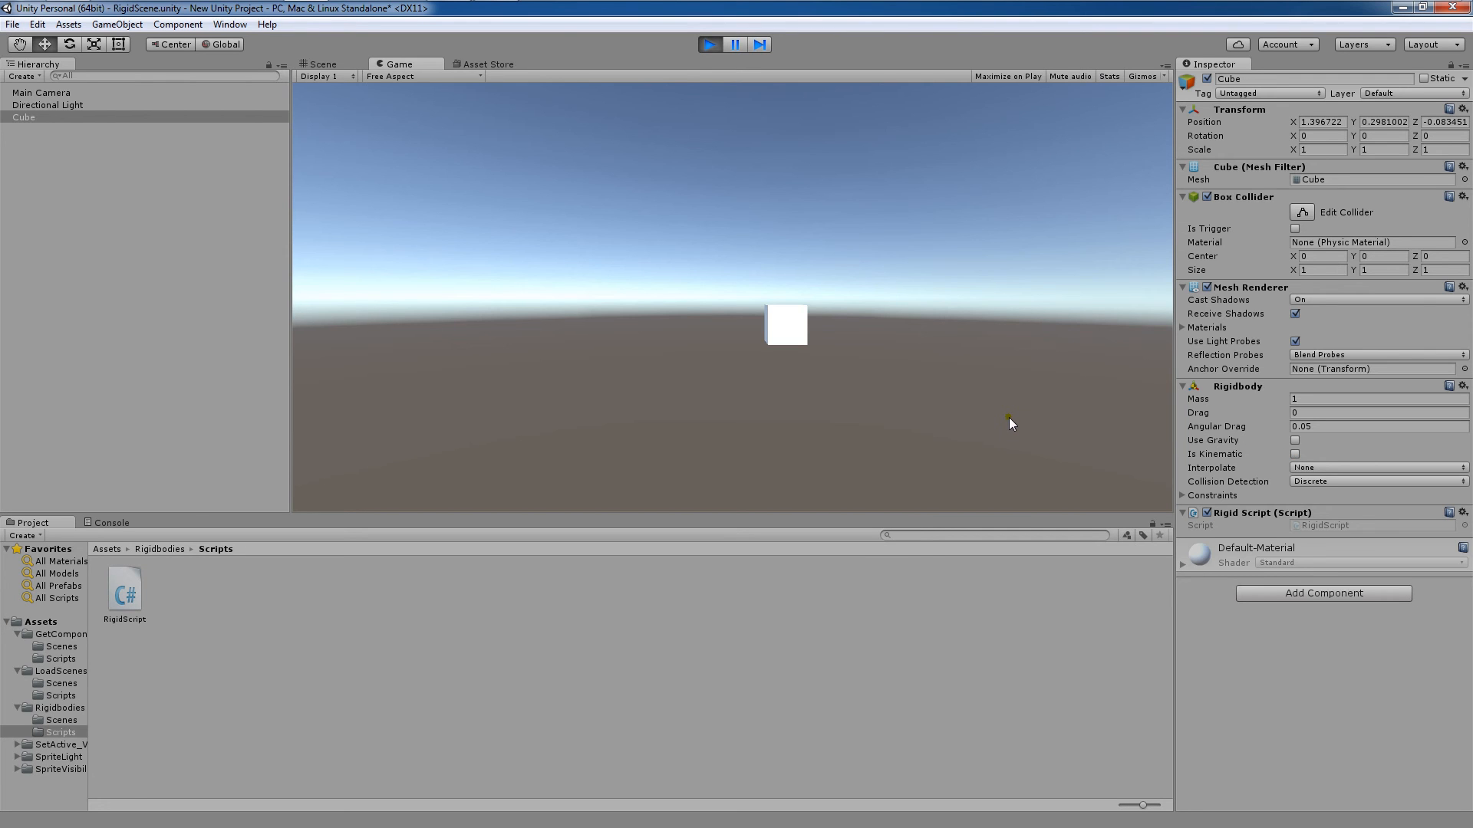
pyautogui.click(1295, 453)
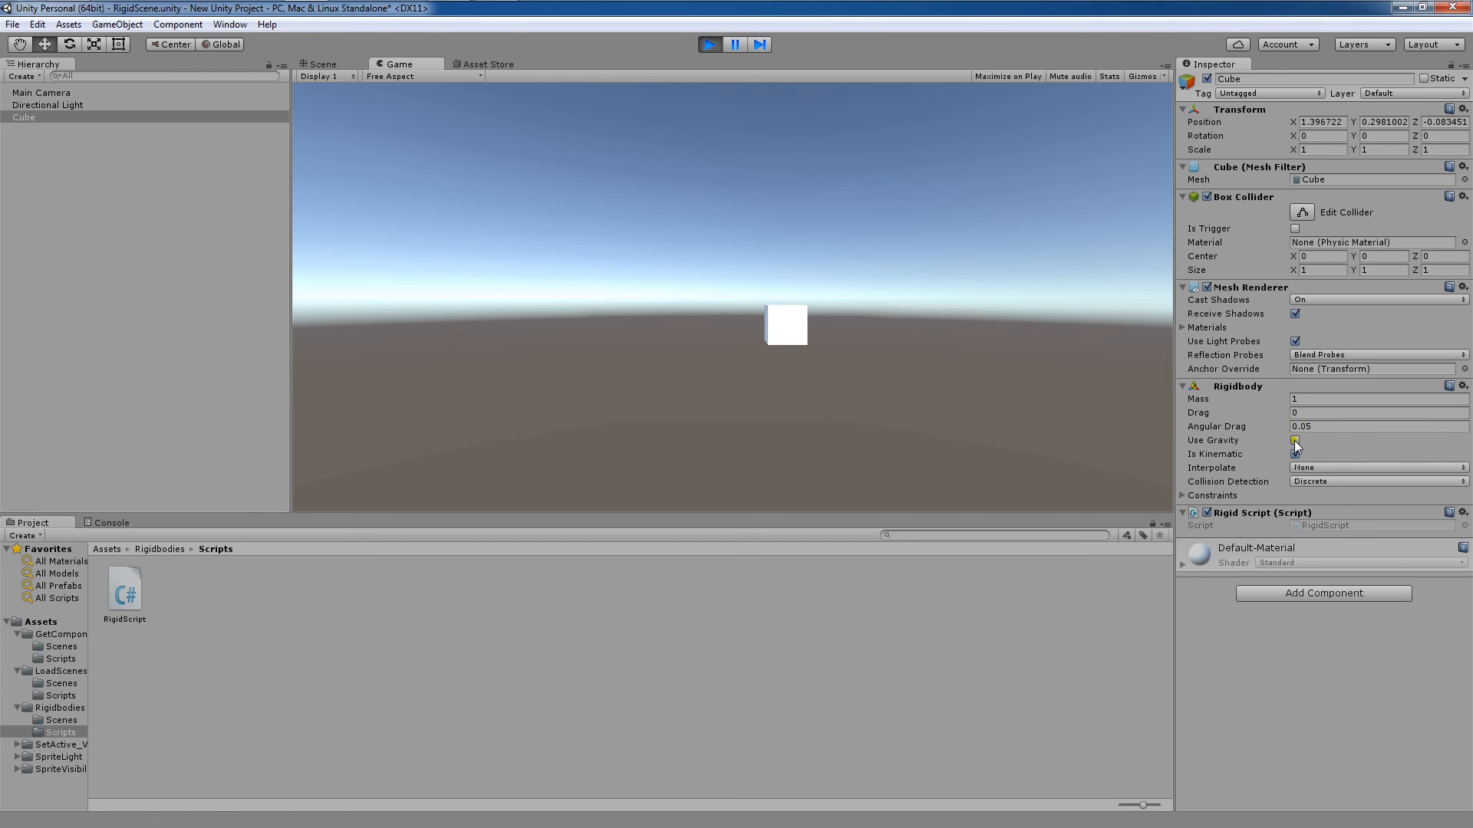
pyautogui.click(1294, 453)
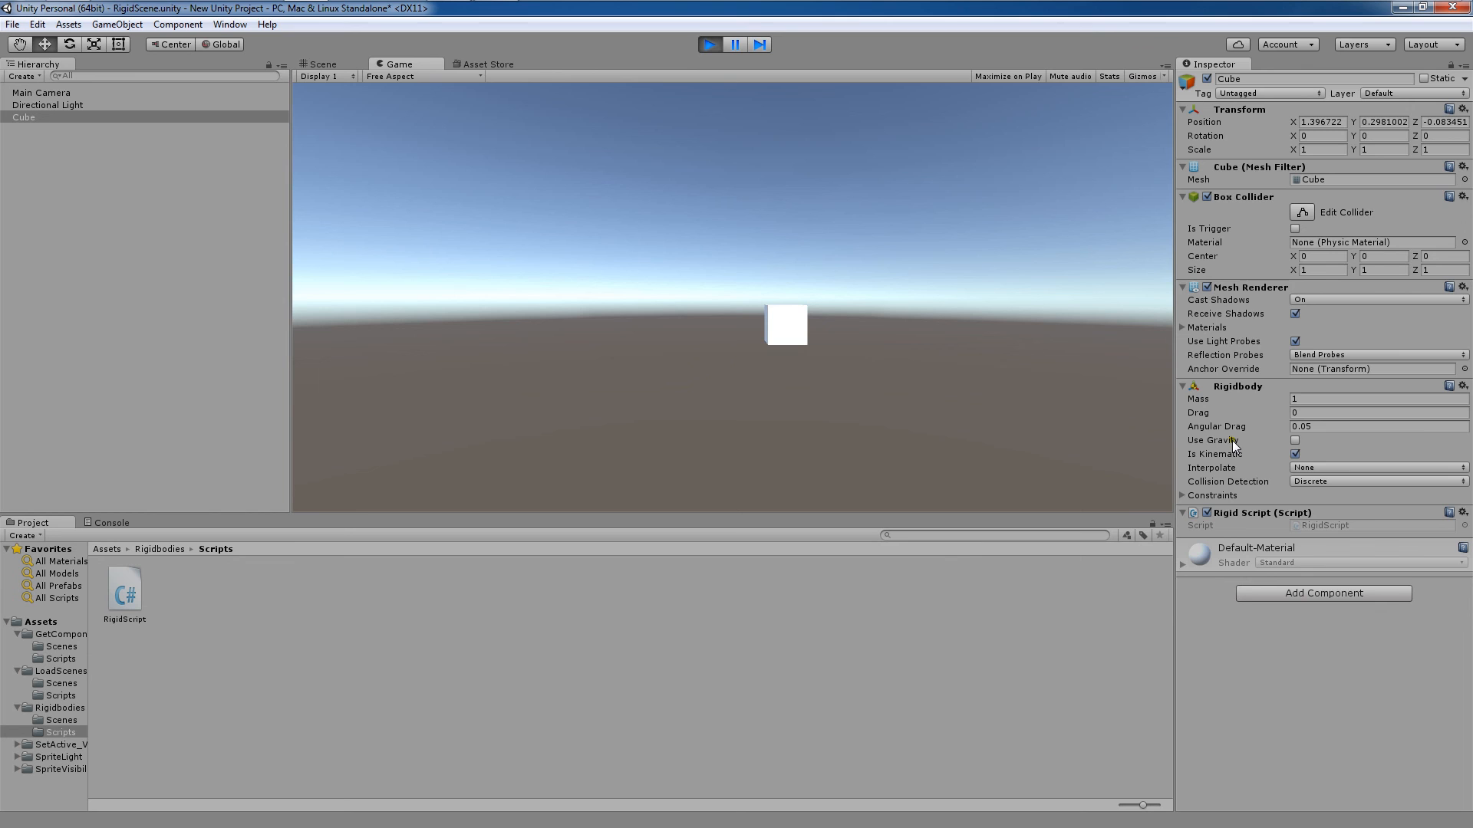
pyautogui.moveTo(1127, 422)
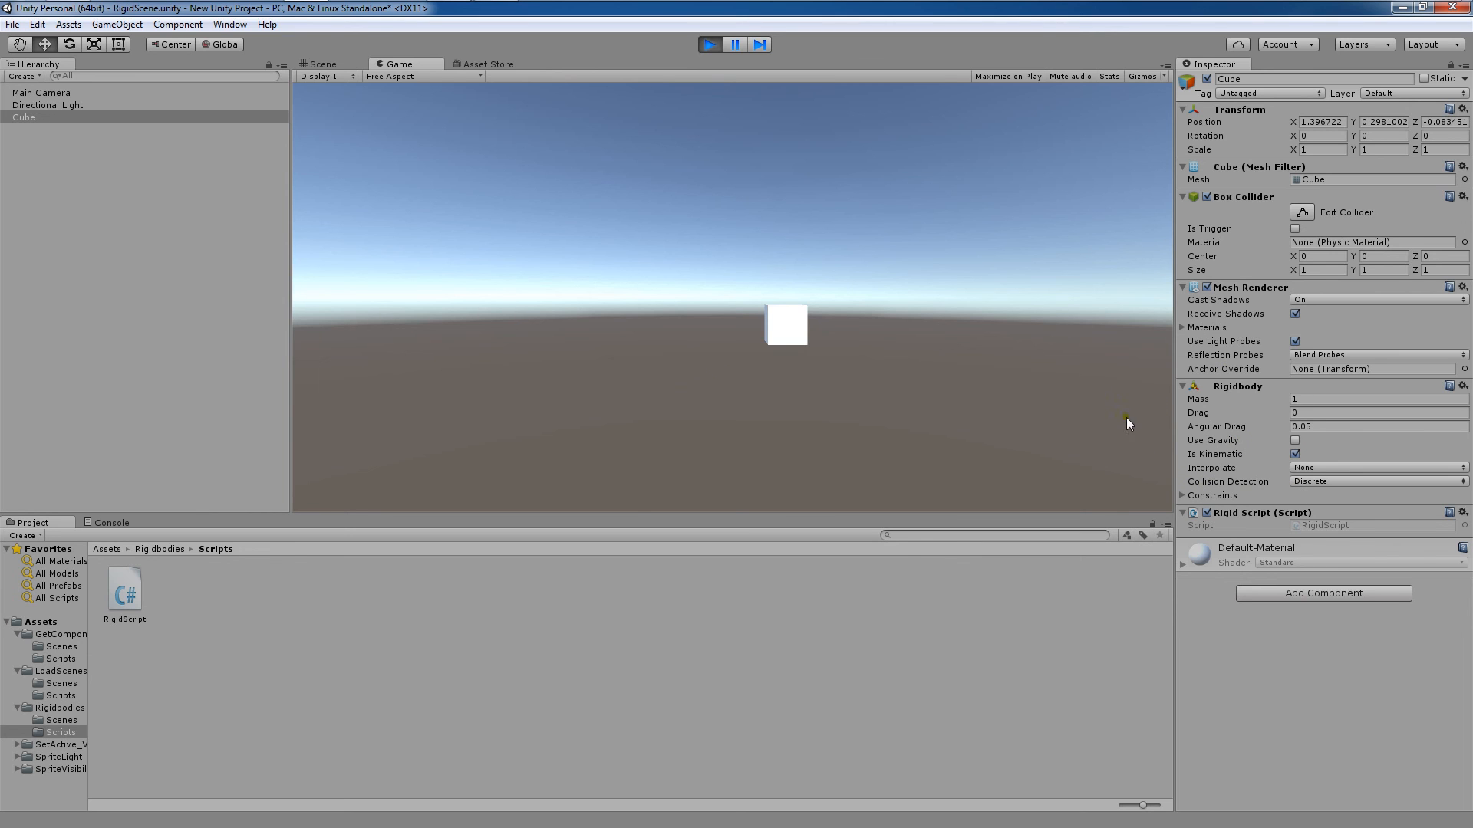
pyautogui.moveTo(1276, 369)
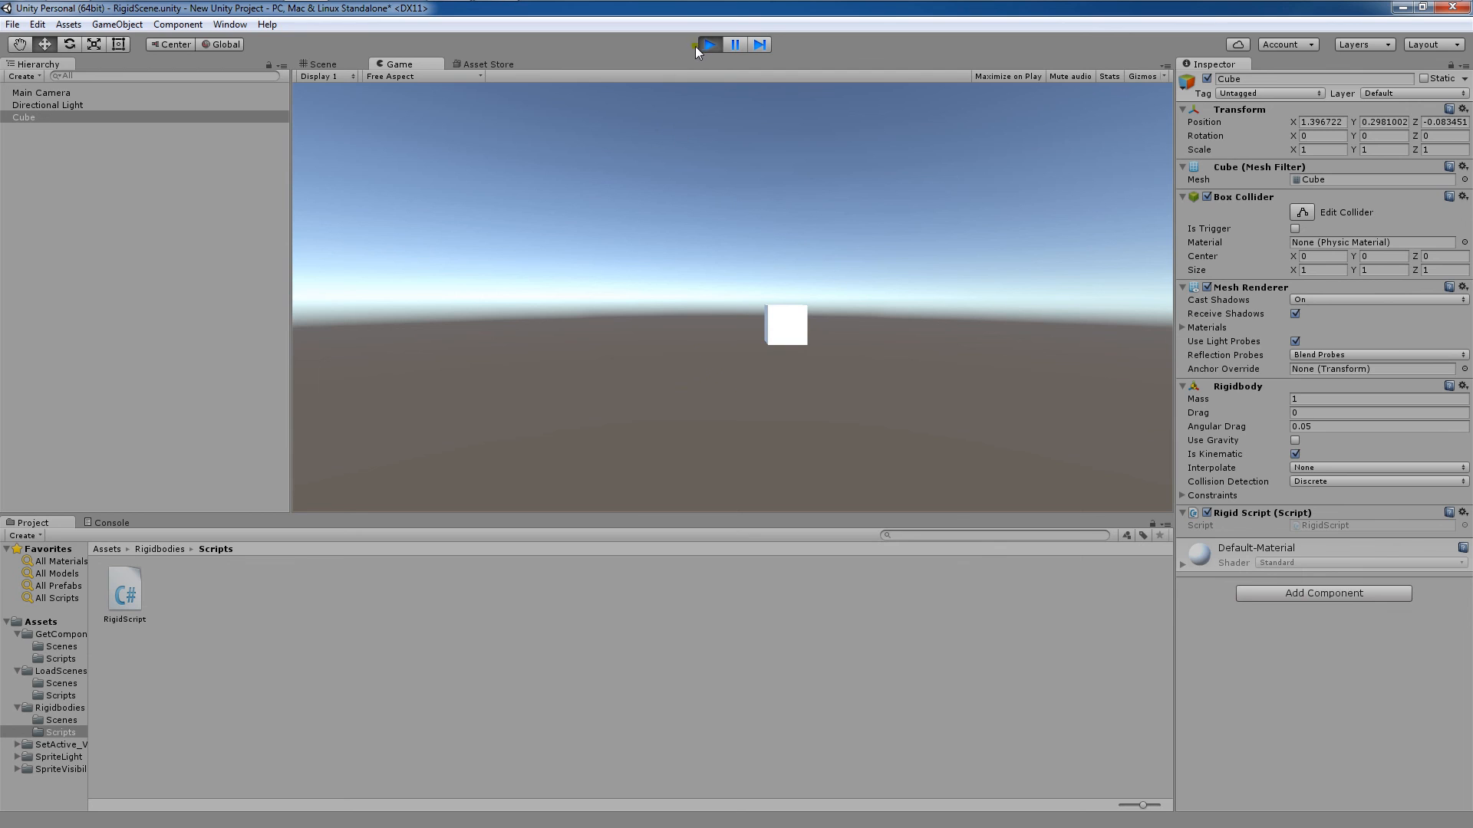
pyautogui.click(709, 44)
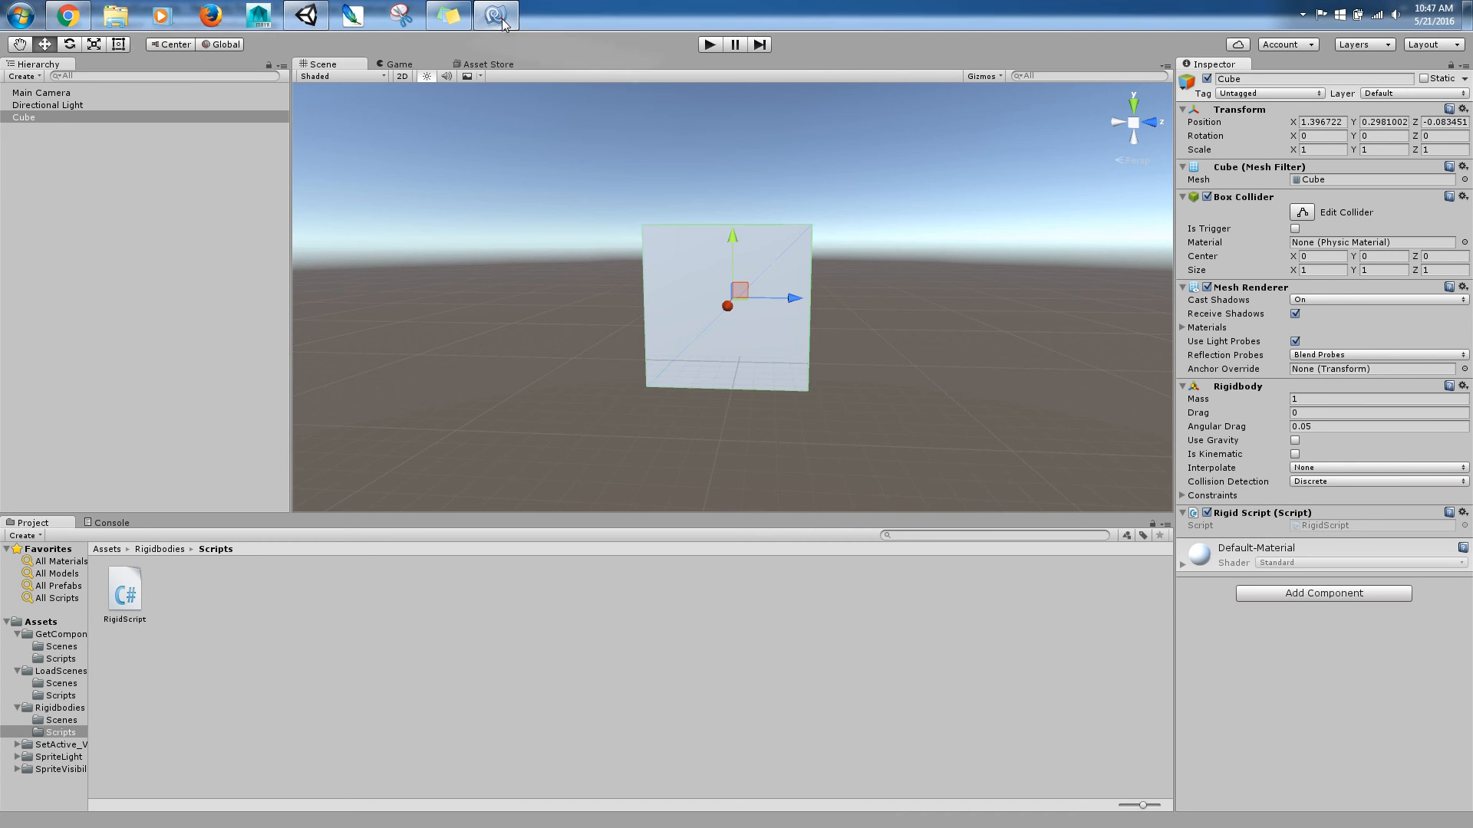
pyautogui.doubleClick(124, 590)
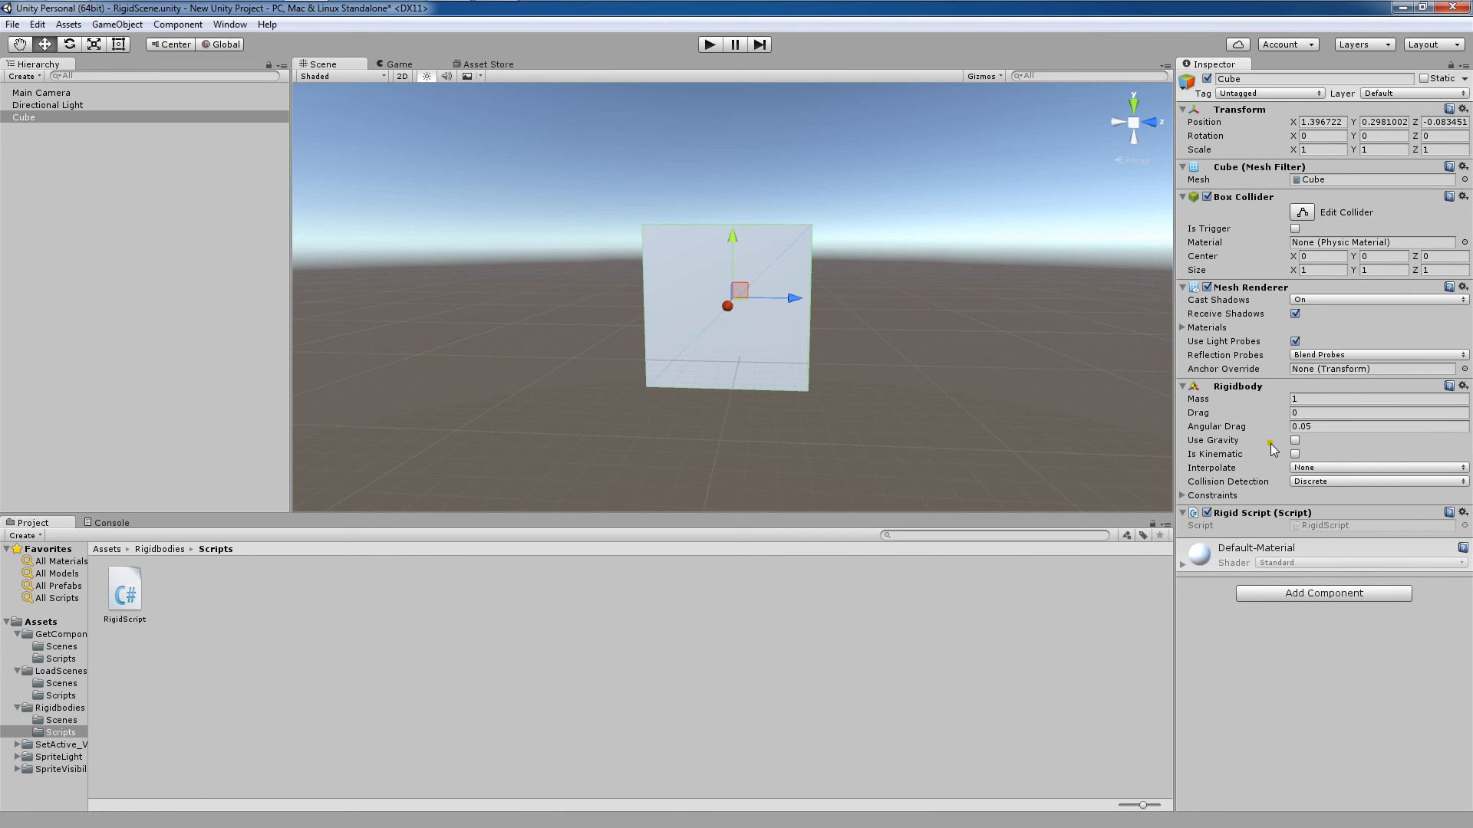
pyautogui.moveTo(1212, 480)
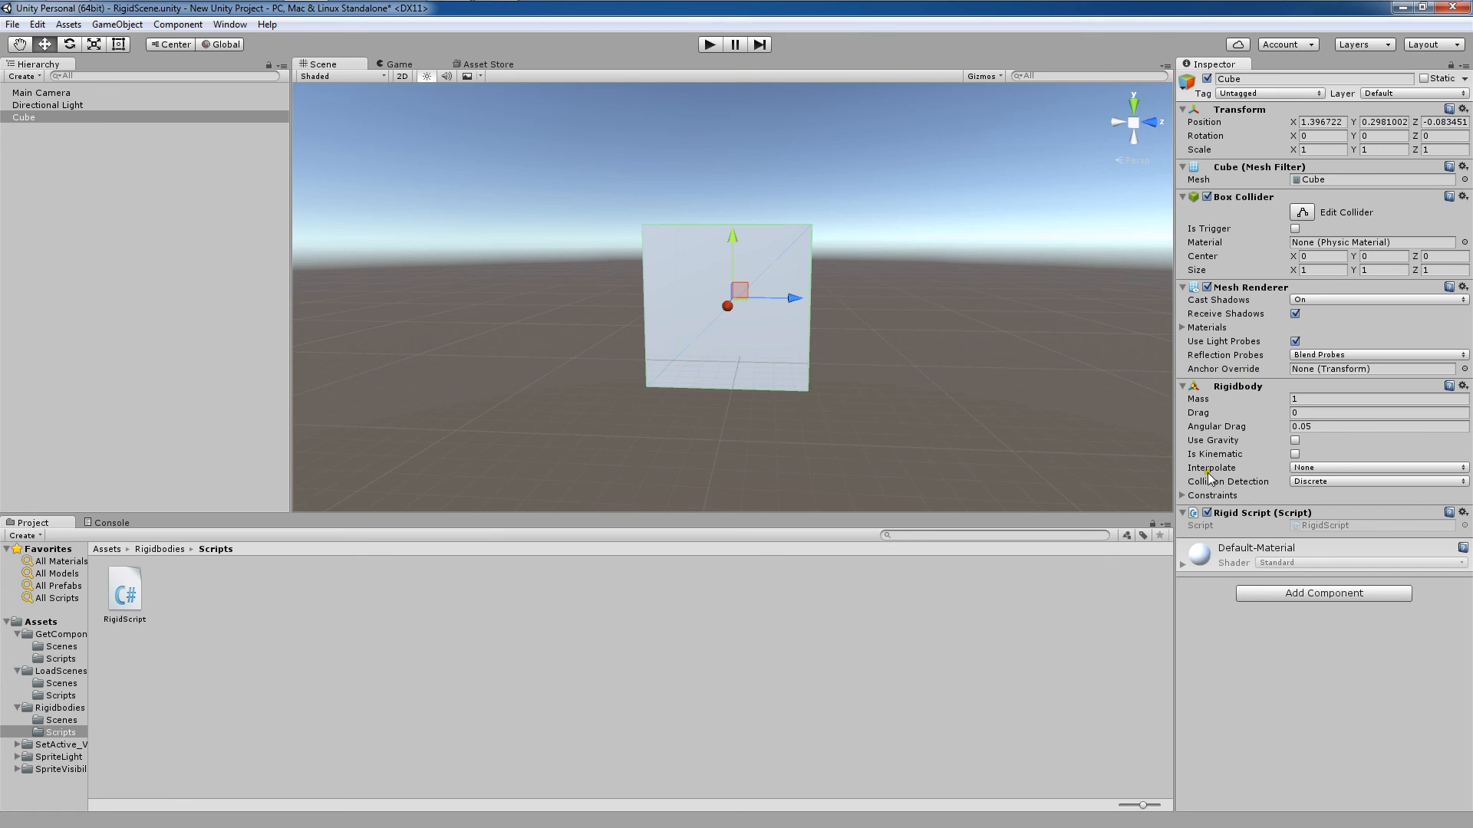
pyautogui.moveTo(501, 307)
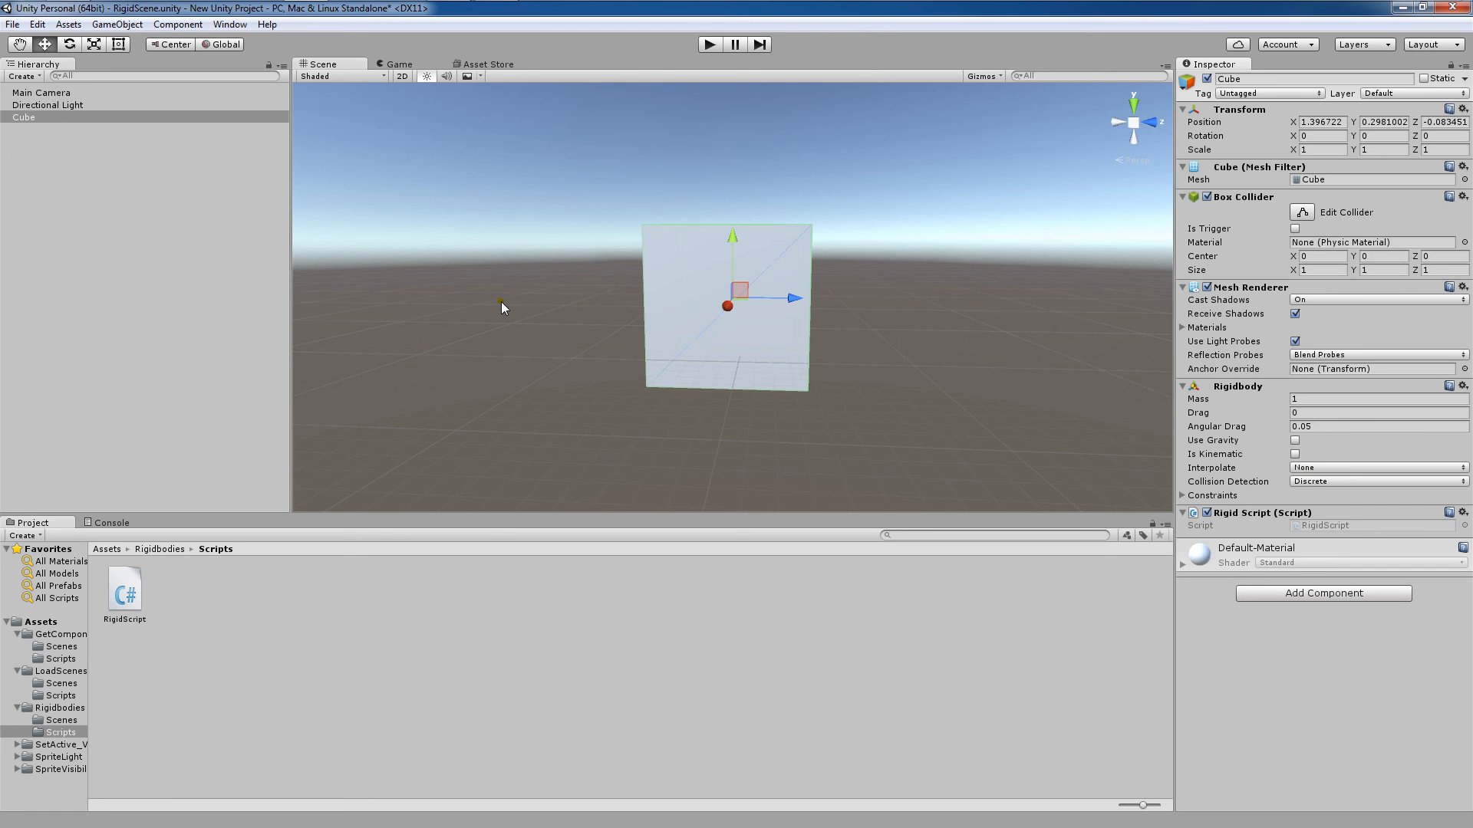
pyautogui.moveTo(507, 16)
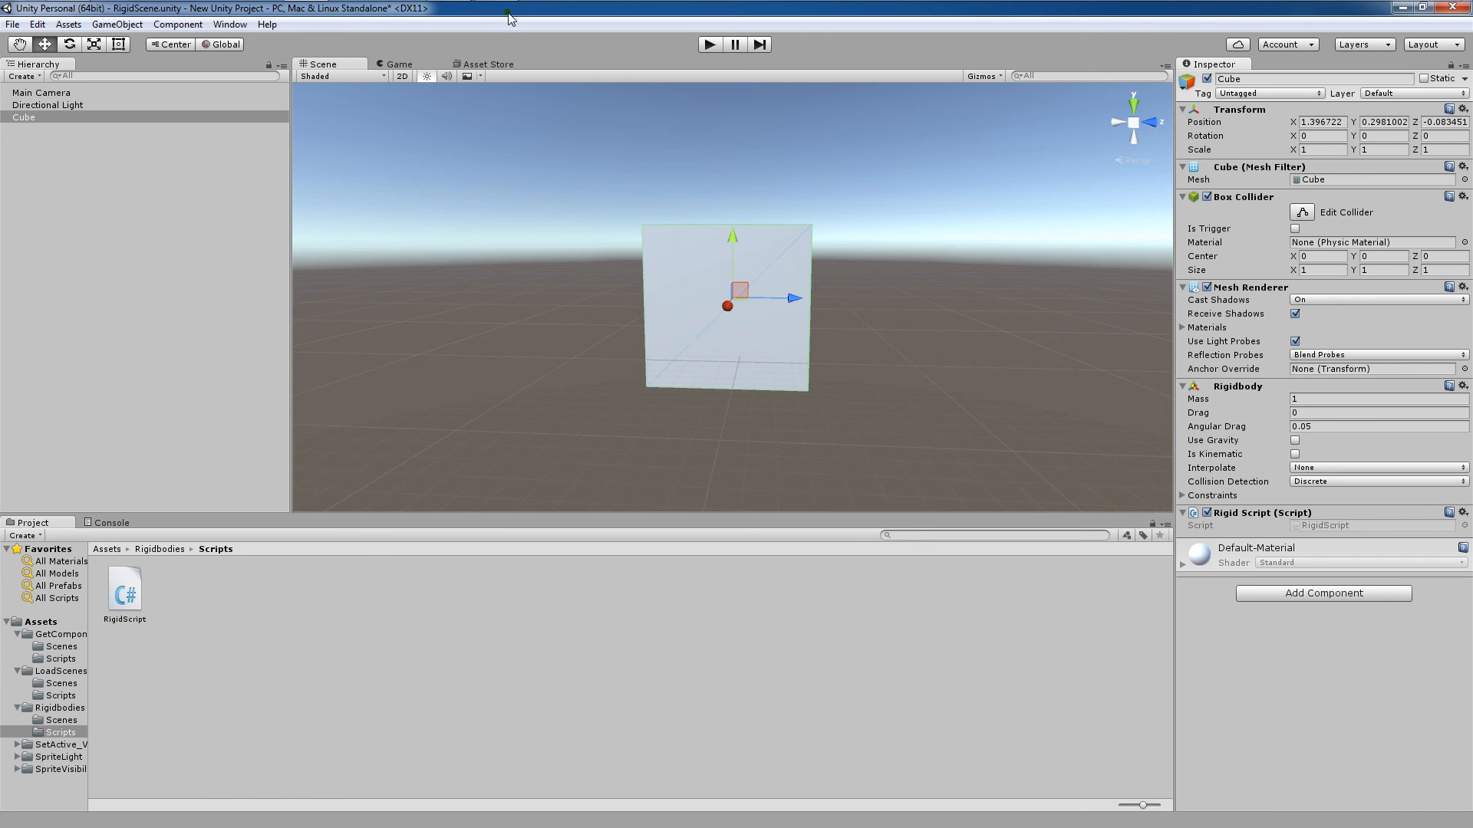